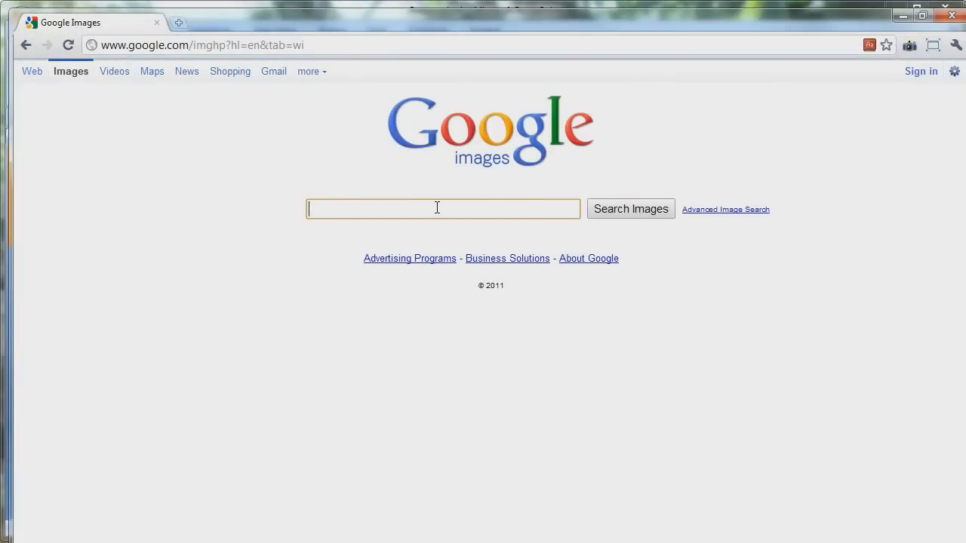
Step: Search Google Images for 'dragonfruit' and open the photo of two whole dragon fruits
type("dragonfruit")
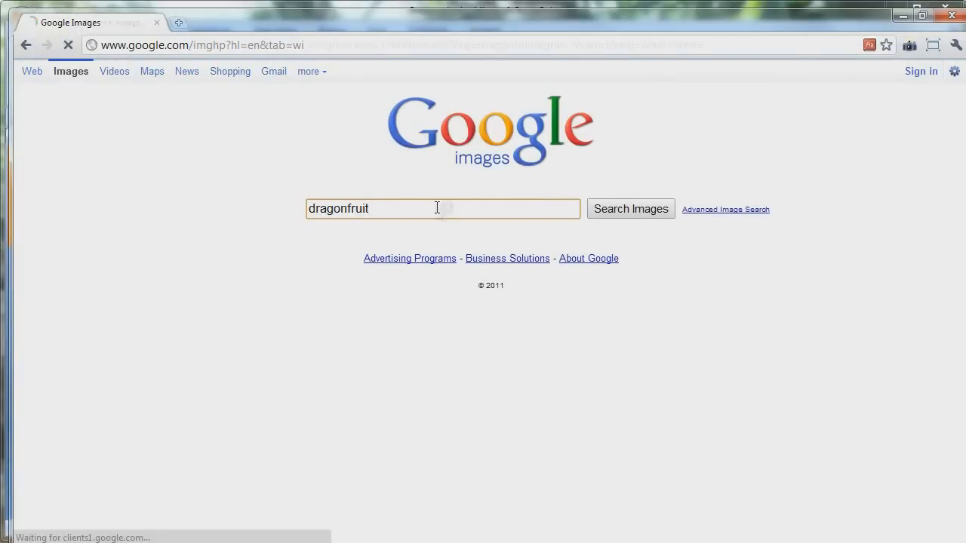
left_click(631, 208)
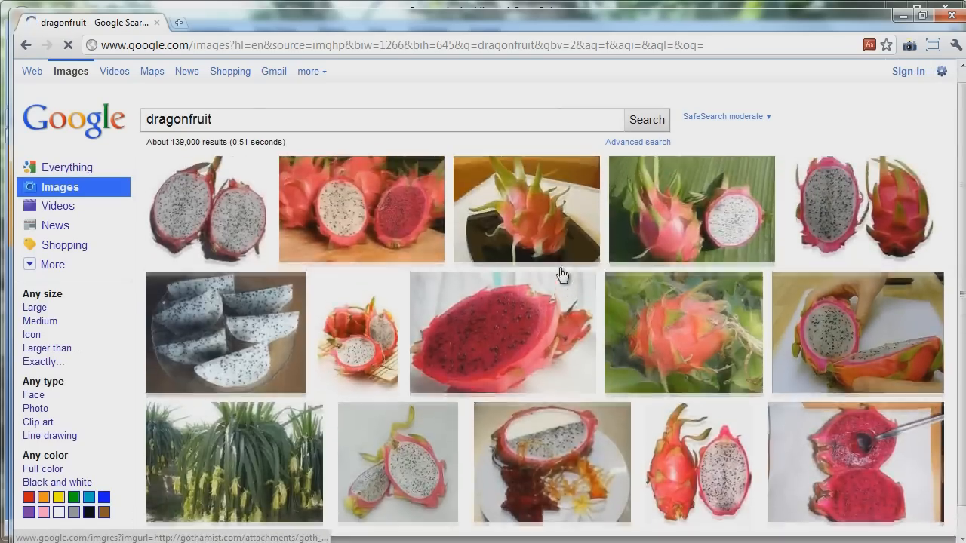
scroll("down", 3)
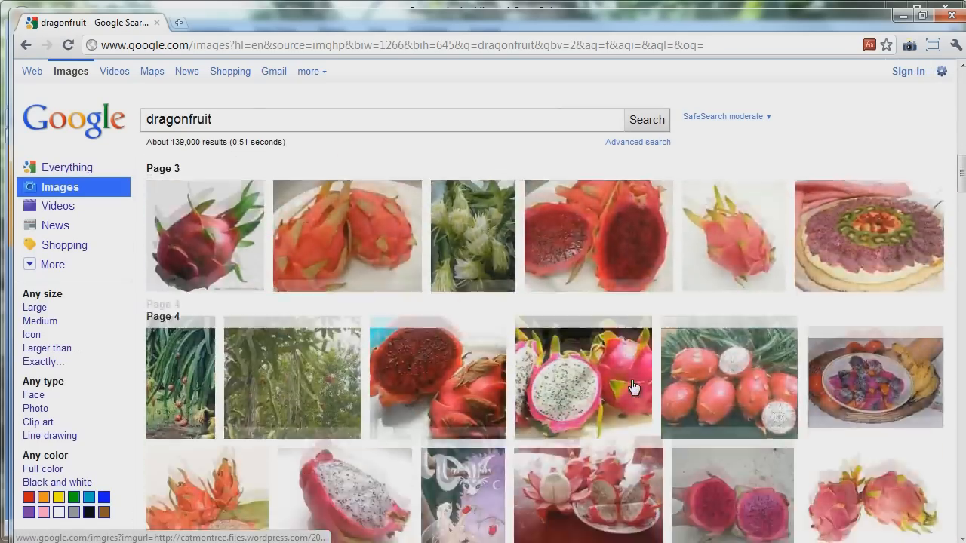
left_click(582, 377)
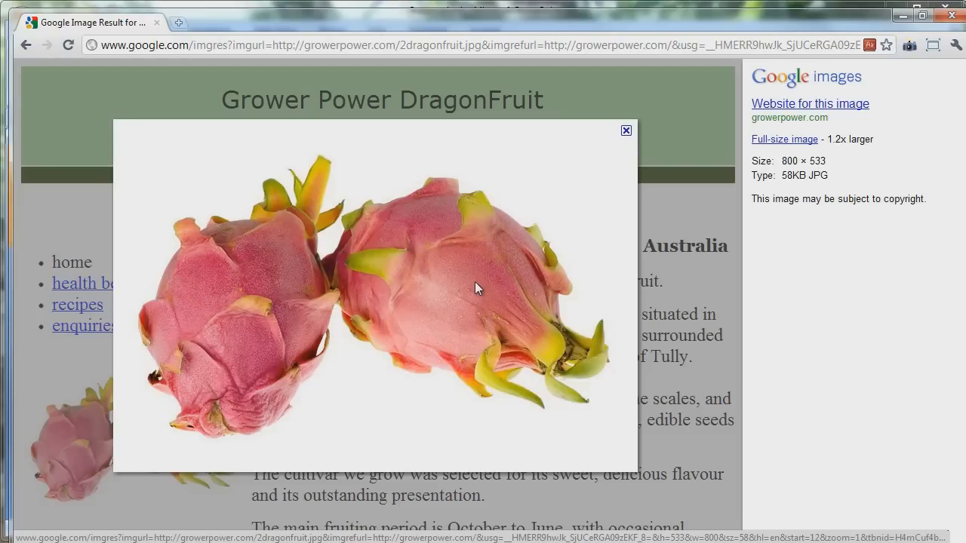
mouse_move(477, 461)
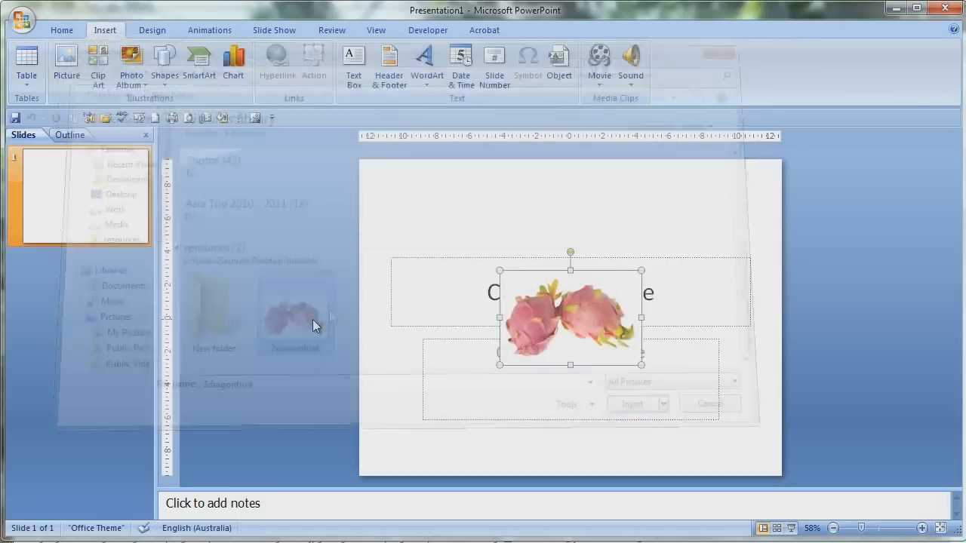
Step: Insert the saved dragon fruit picture and turn on the grid and drawing guides
left_click(632, 405)
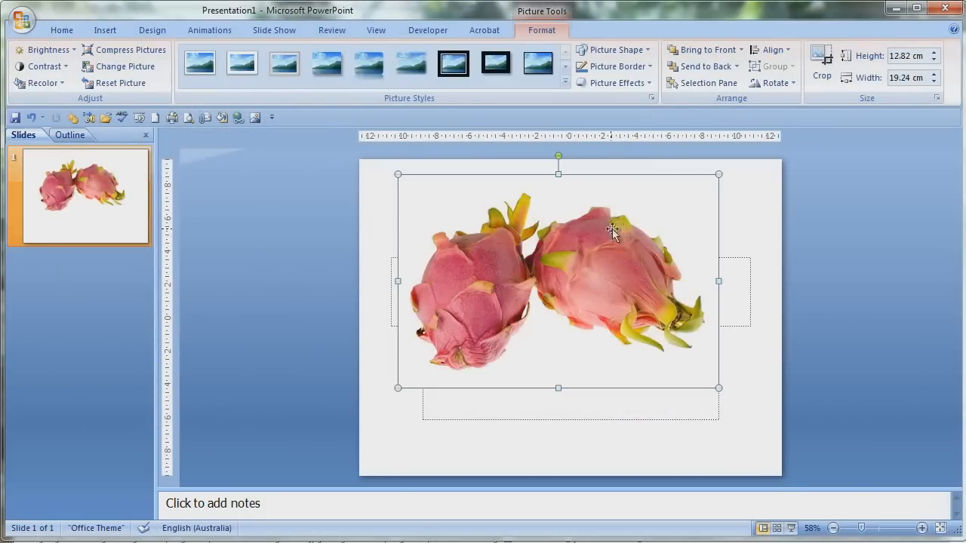
right_click(611, 229)
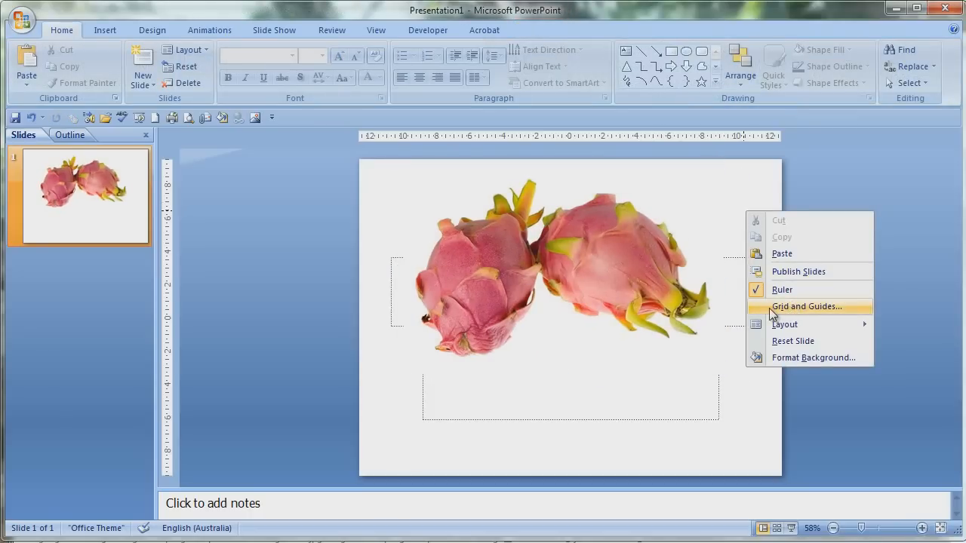
left_click(806, 307)
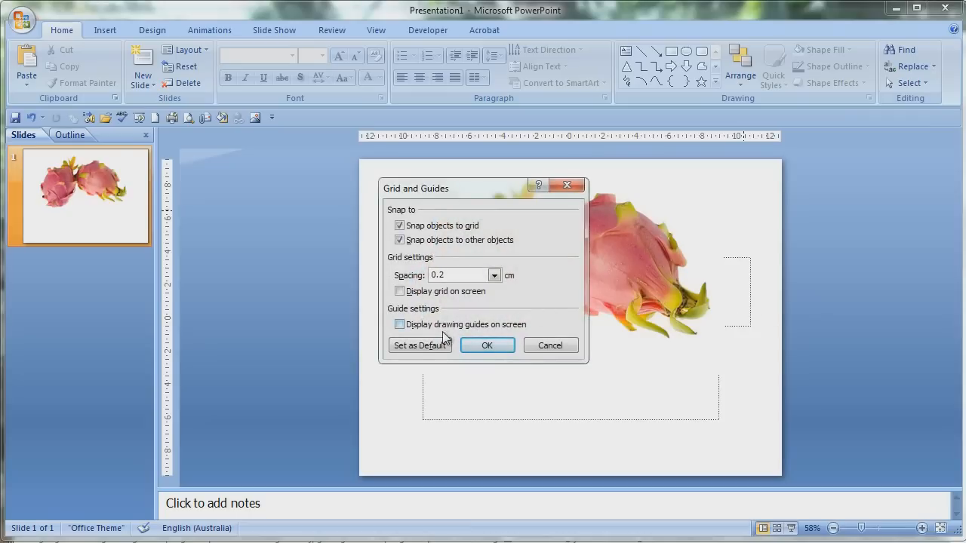
left_click(398, 323)
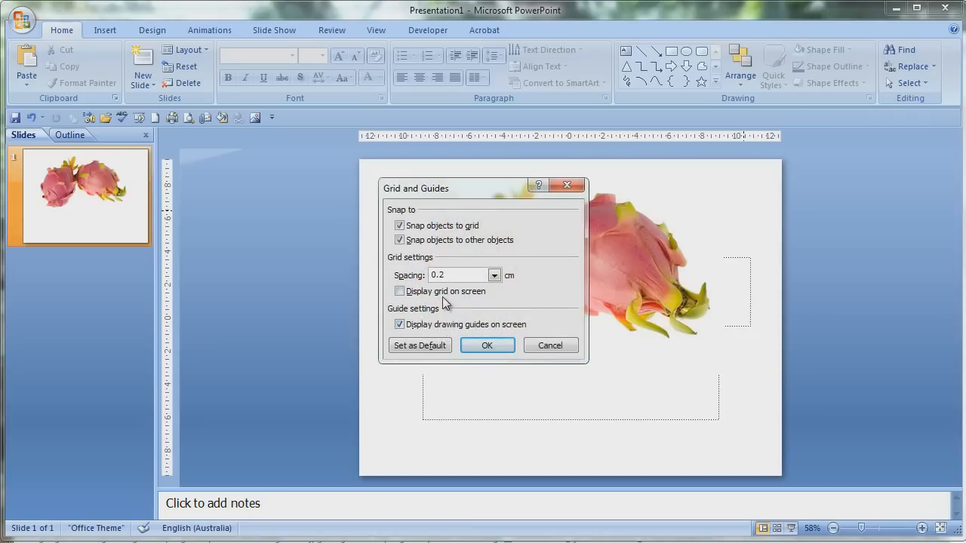
left_click(486, 344)
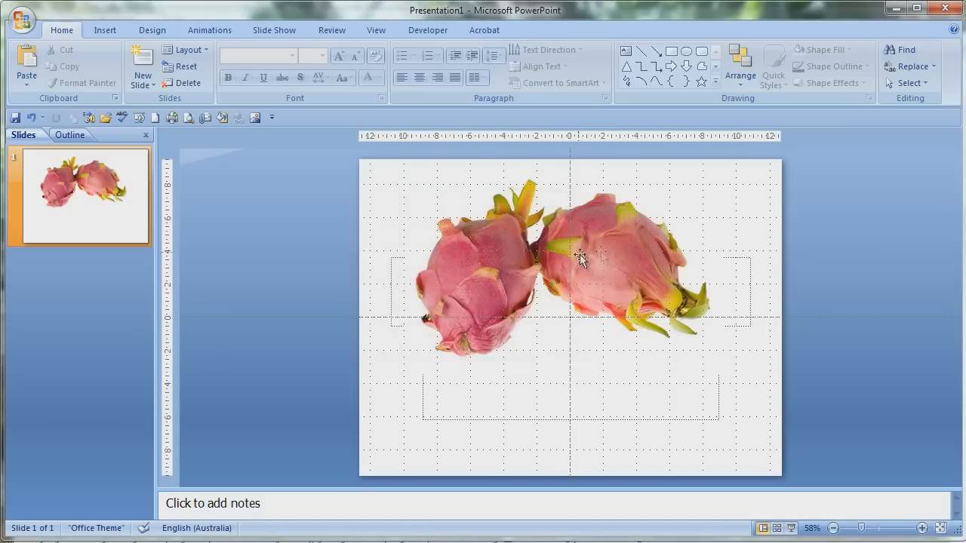
Step: Move the dragon fruit picture near the centre of the slide
left_click(581, 256)
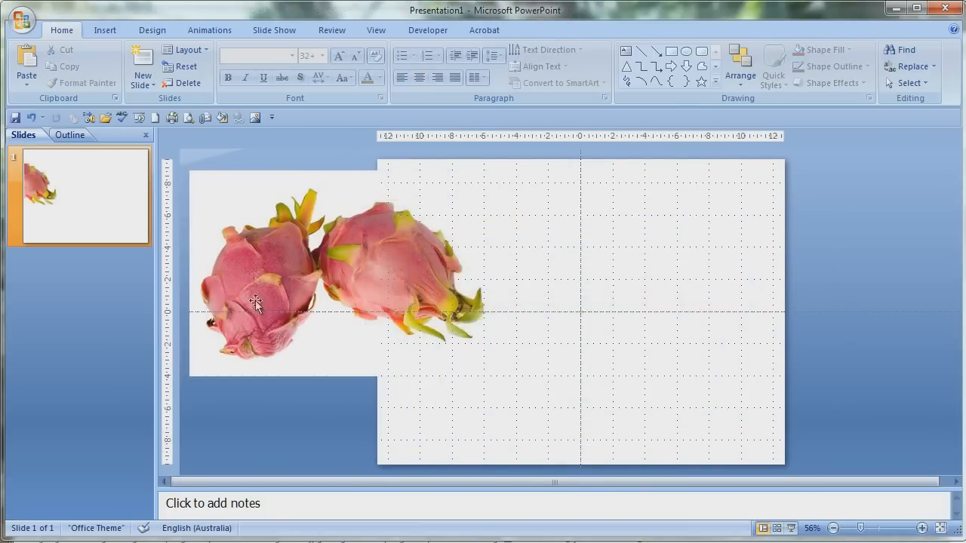
left_click_drag(257, 302, 622, 257)
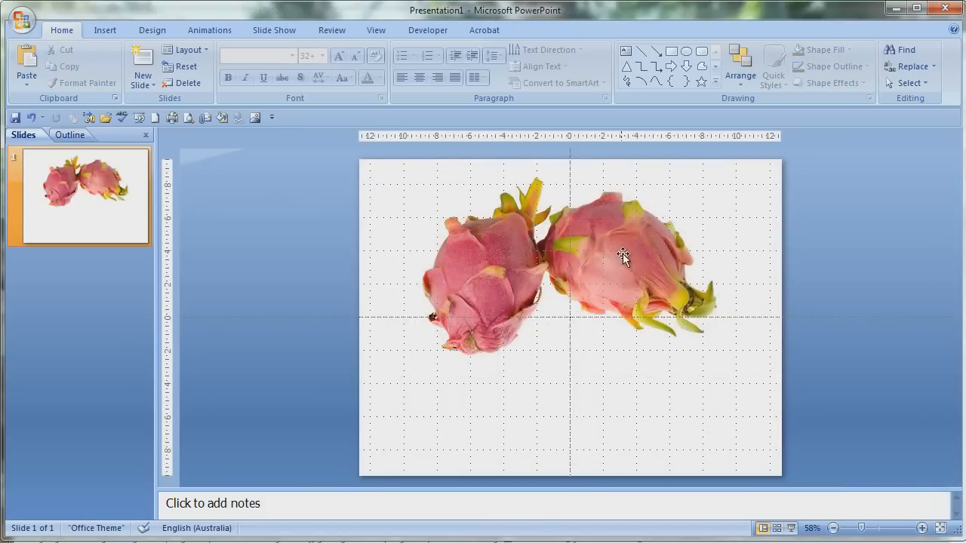
left_click(625, 257)
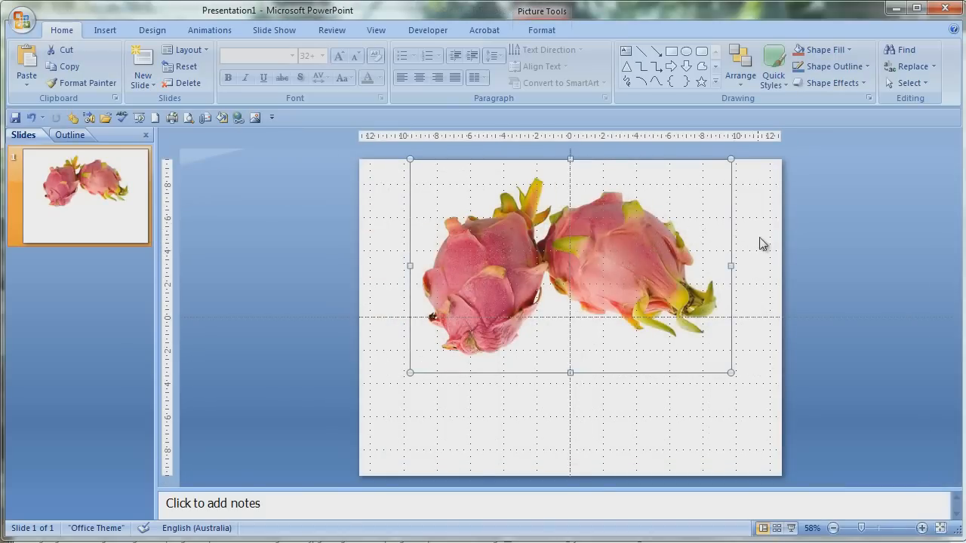
Step: Set the slide background to a solid black fill
right_click(762, 243)
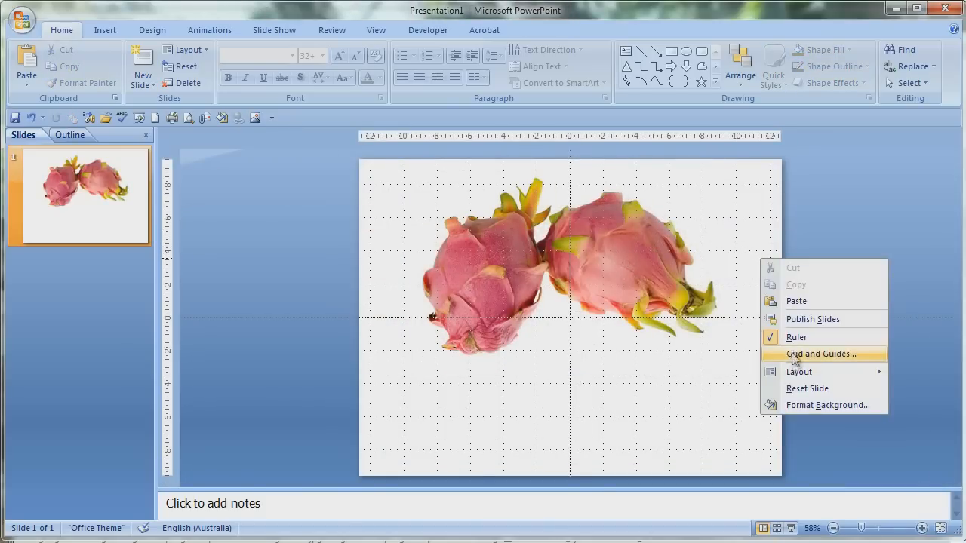
left_click(827, 404)
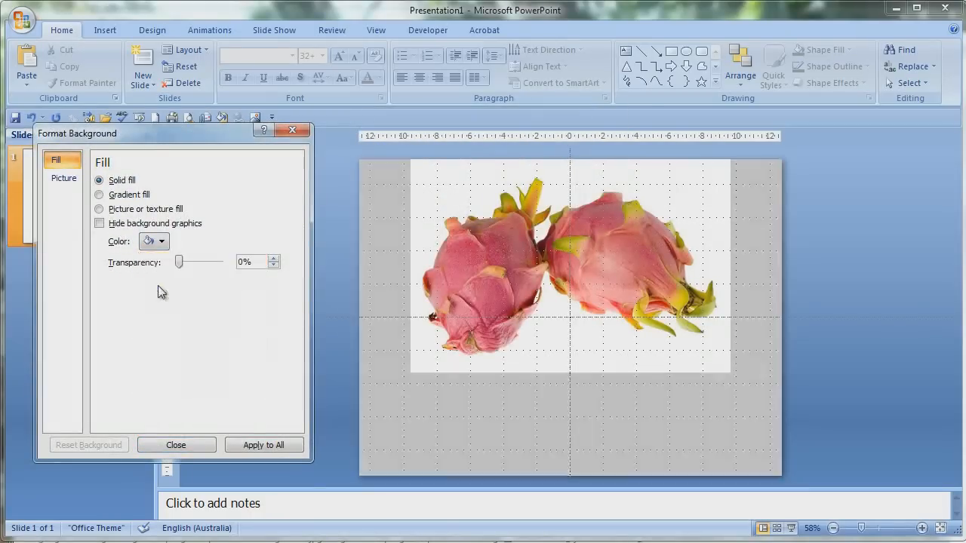
left_click(161, 241)
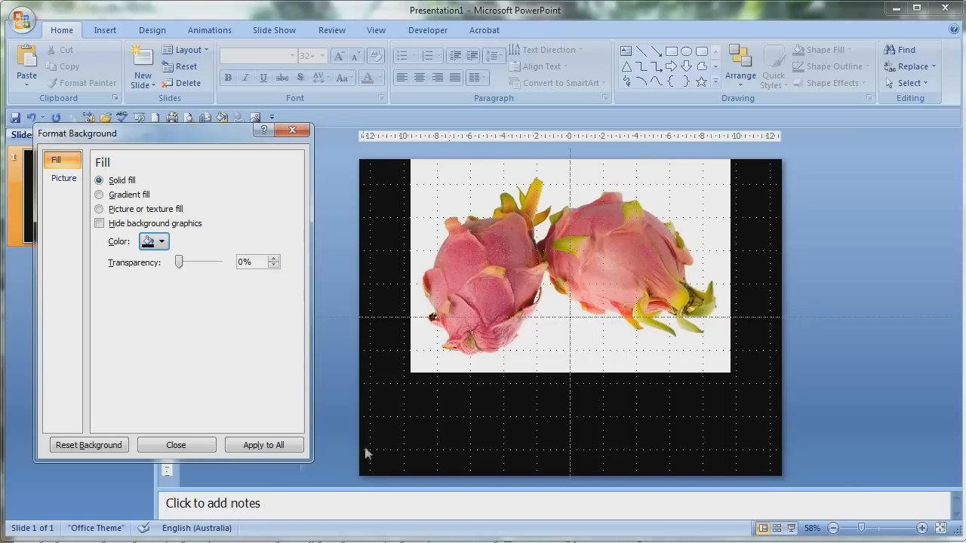
left_click(175, 443)
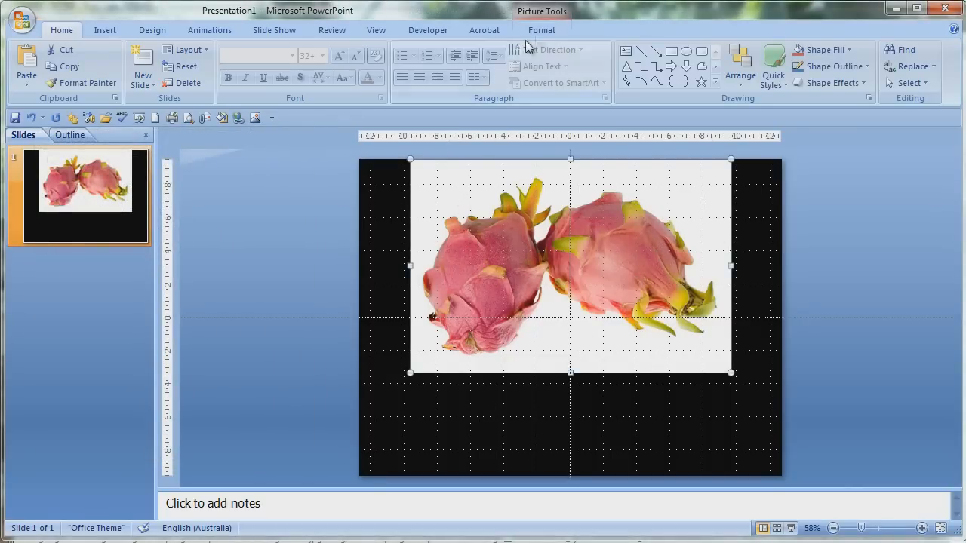
Step: Start the Set Transparent Color tool on the dragon fruit picture via Recolor
left_click(540, 30)
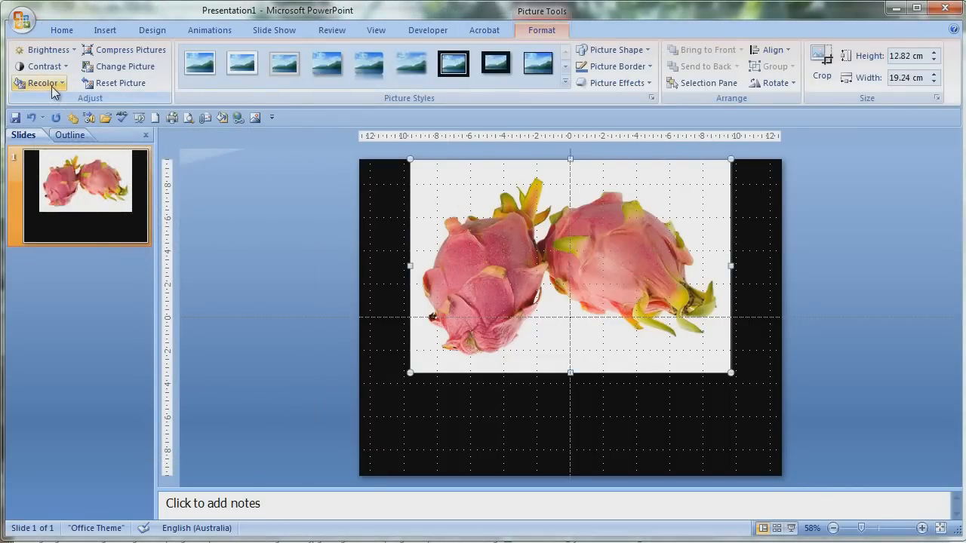
left_click(37, 83)
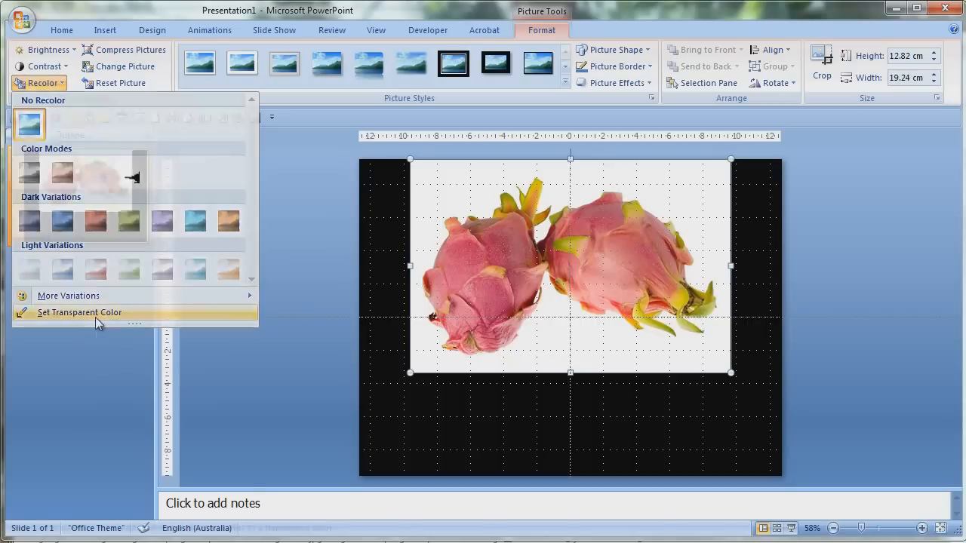
left_click(79, 313)
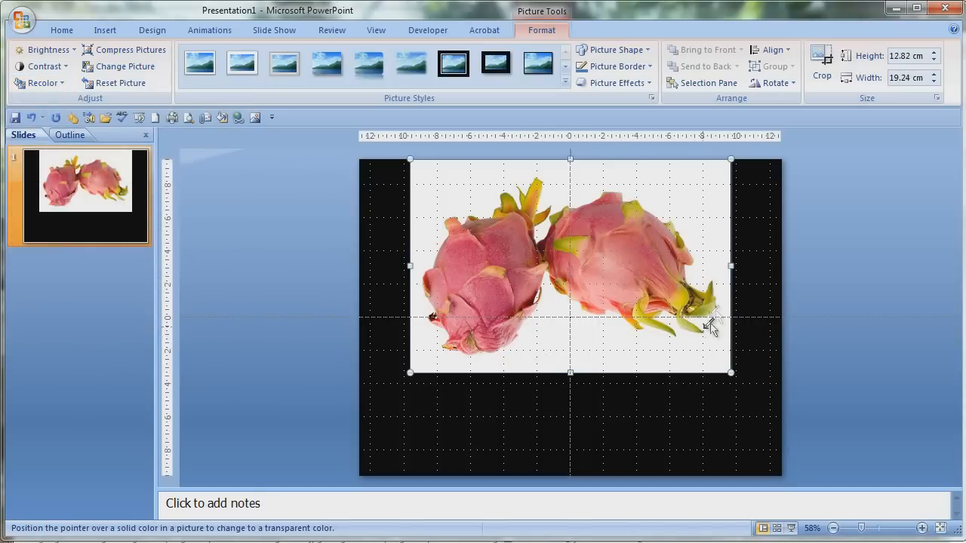
mouse_move(576, 324)
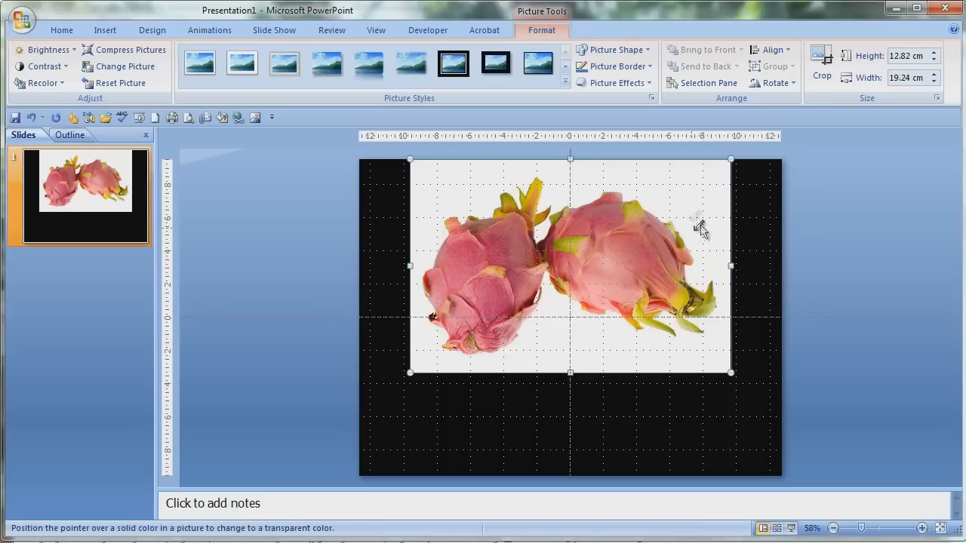
mouse_move(424, 301)
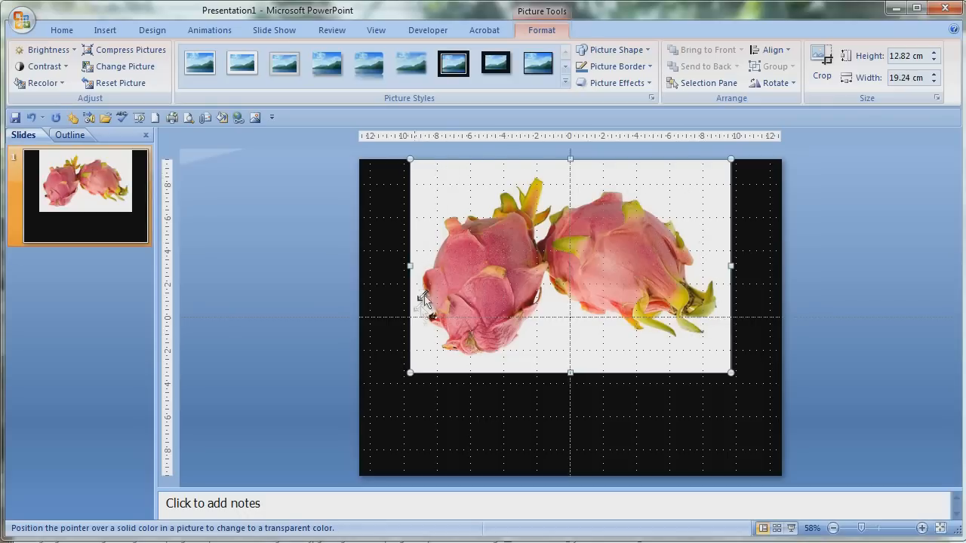
mouse_move(575, 355)
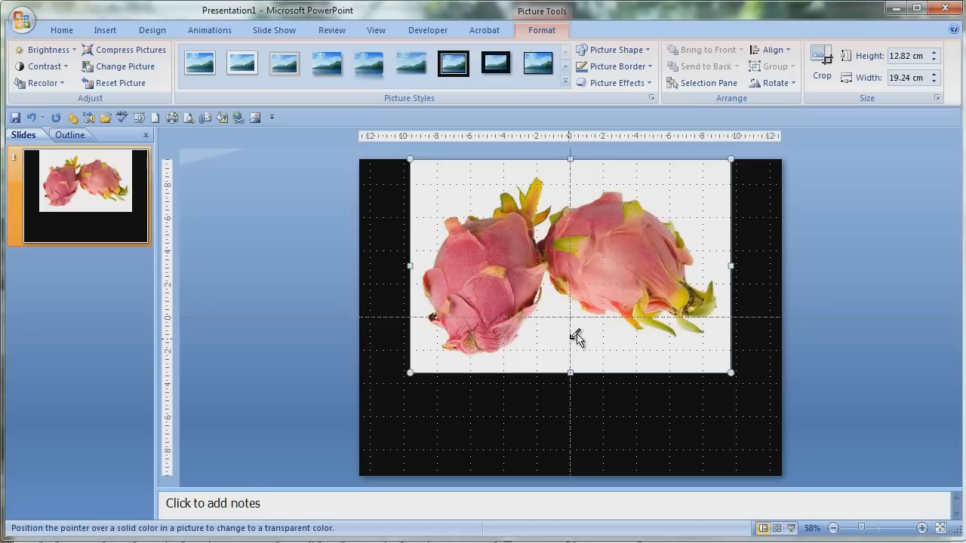
mouse_move(589, 334)
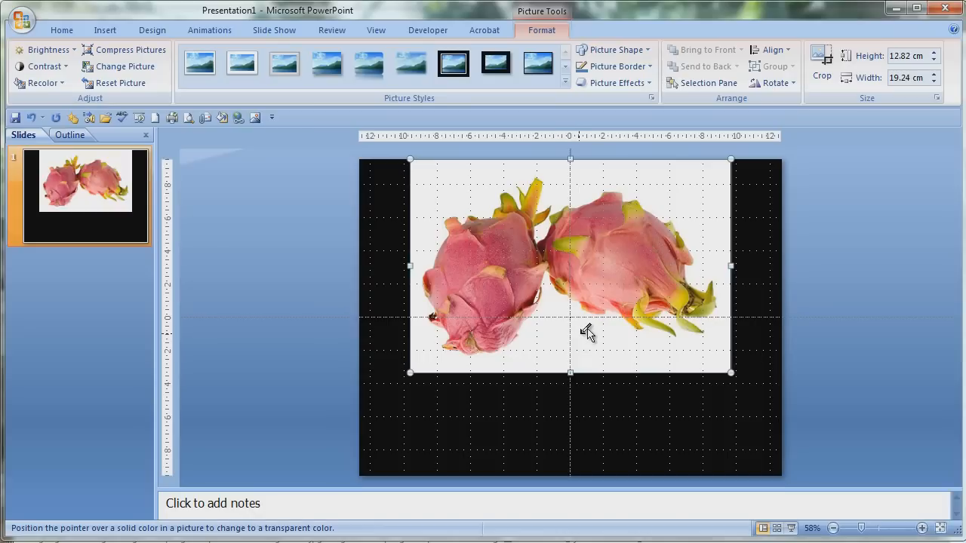
mouse_move(572, 334)
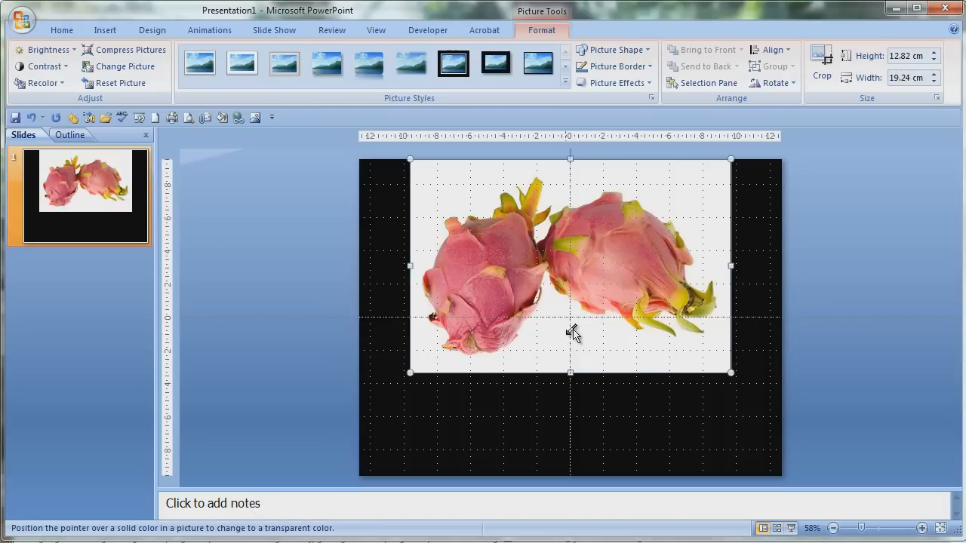
Step: Make the picture's white surround transparent and reopen the slide background settings with a light colour
left_click(622, 256)
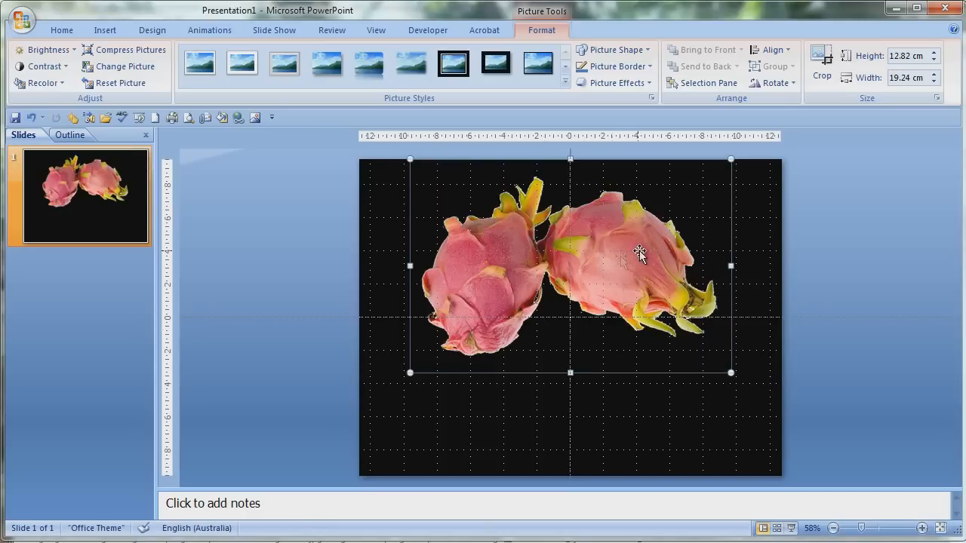
right_click(642, 256)
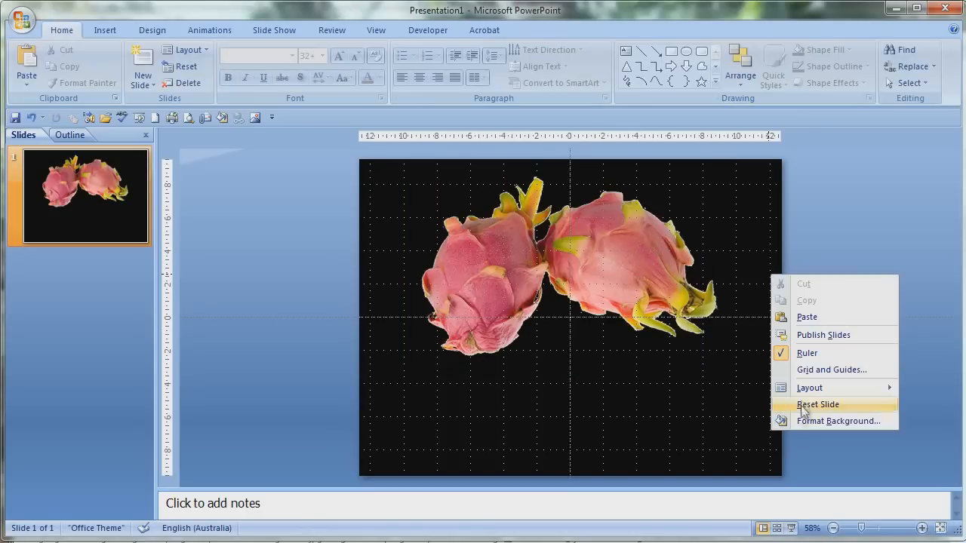
left_click(839, 421)
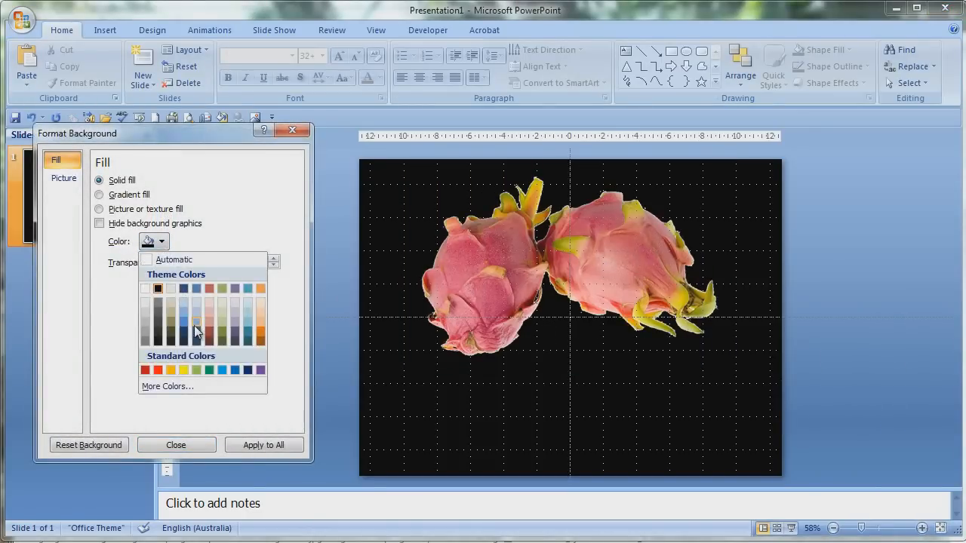
left_click(197, 333)
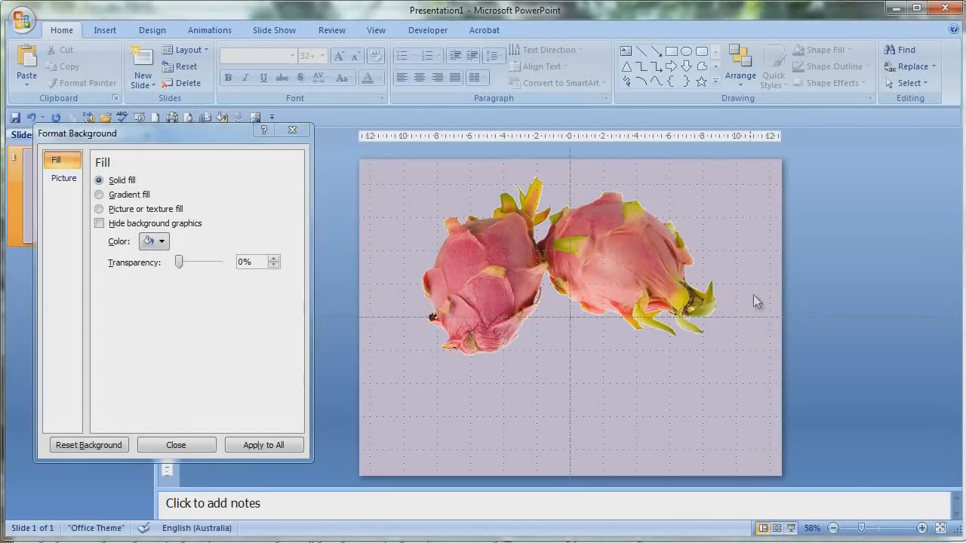
Step: Soften the picture edges slightly and set the slide background back to solid white
left_click(921, 528)
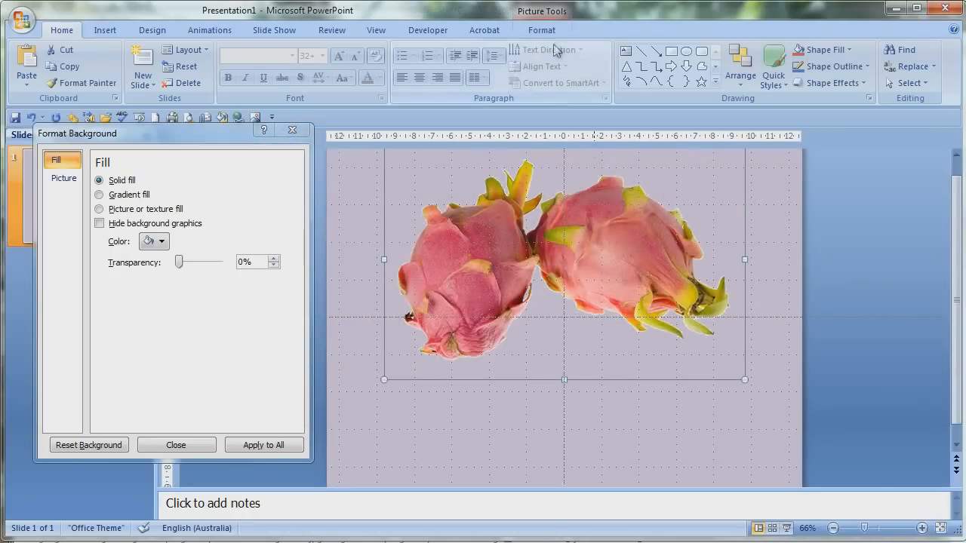
left_click(542, 30)
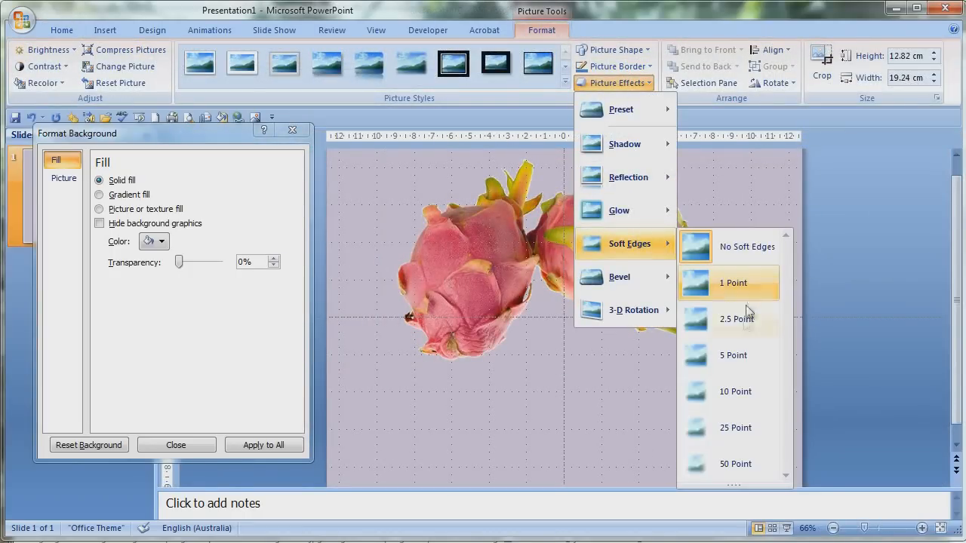
mouse_move(736, 319)
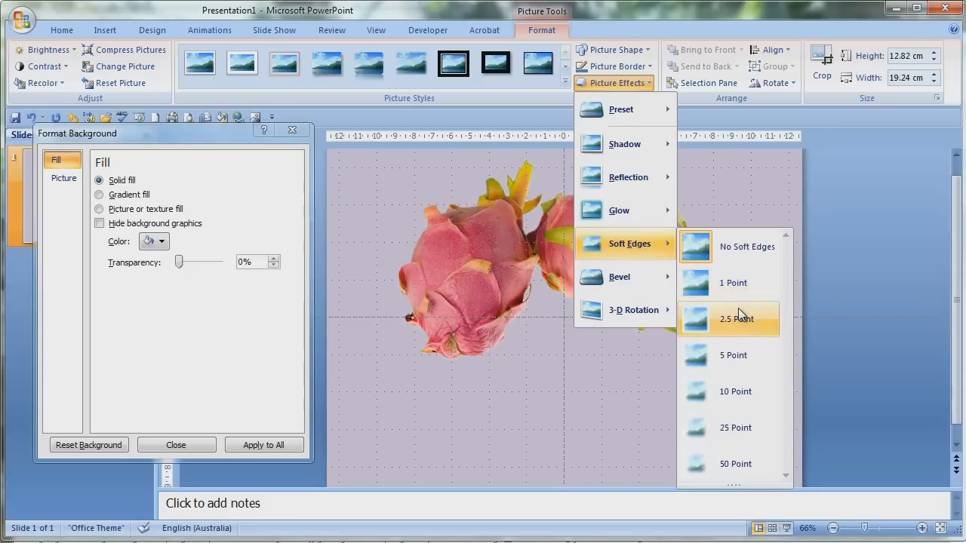
left_click(737, 319)
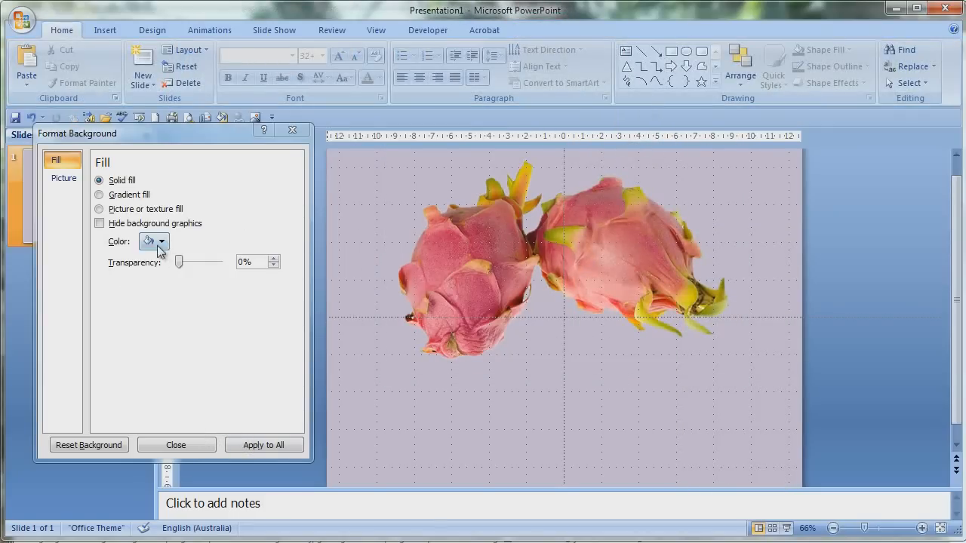
left_click(154, 242)
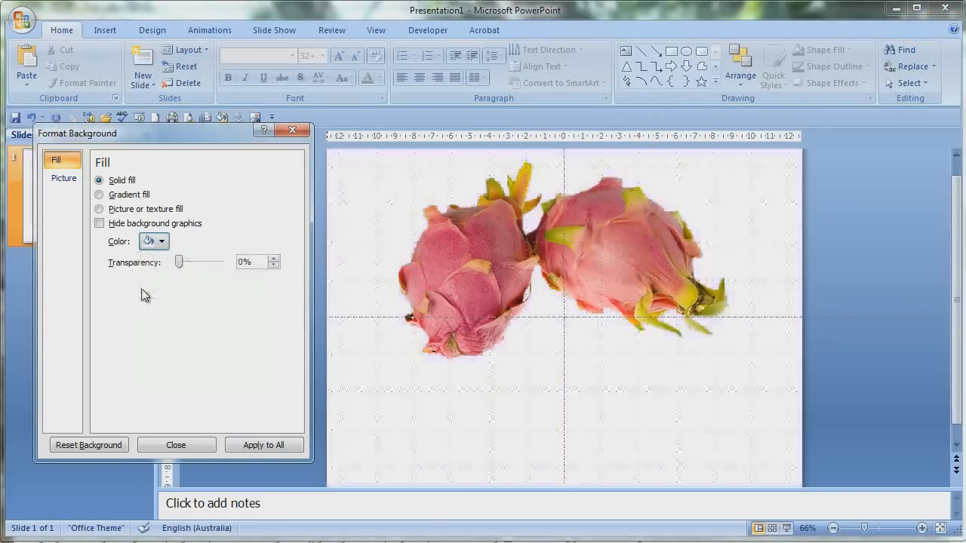
left_click(175, 444)
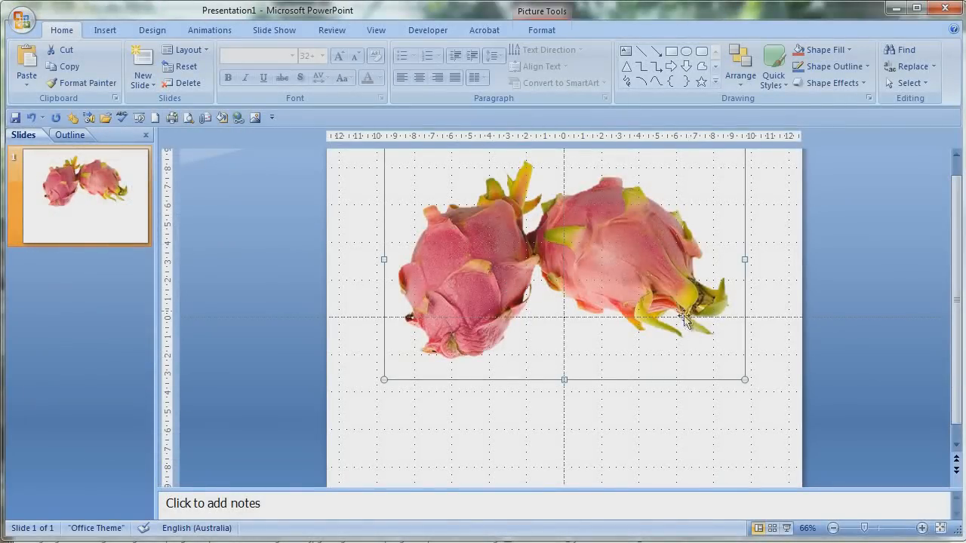
Step: Paste a copy of the dragon fruit picture and preview the Reflection picture effects
right_click(682, 317)
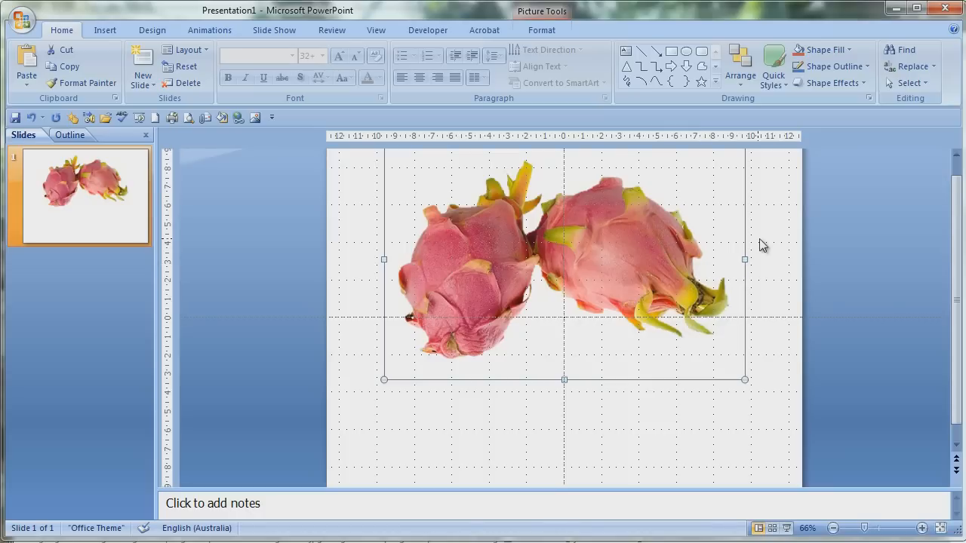
right_click(762, 244)
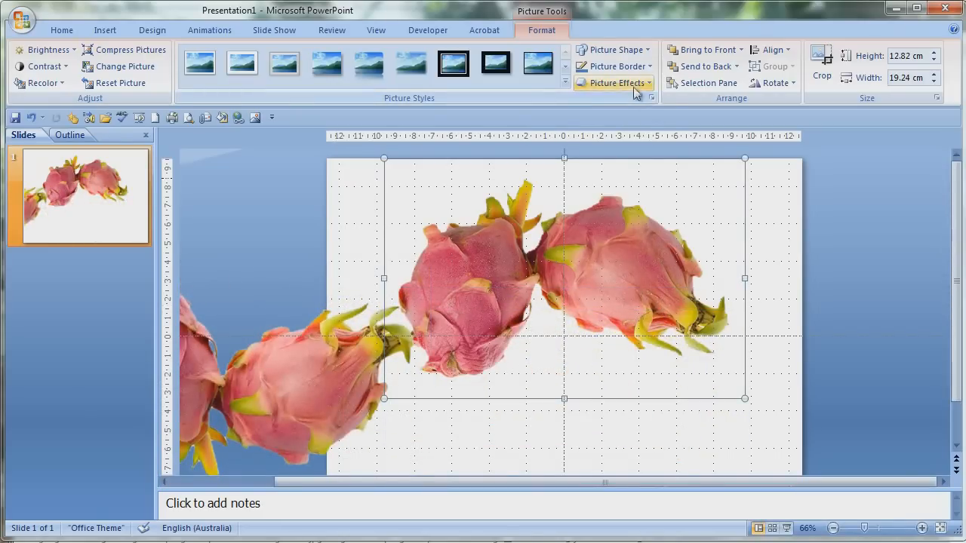
left_click(613, 83)
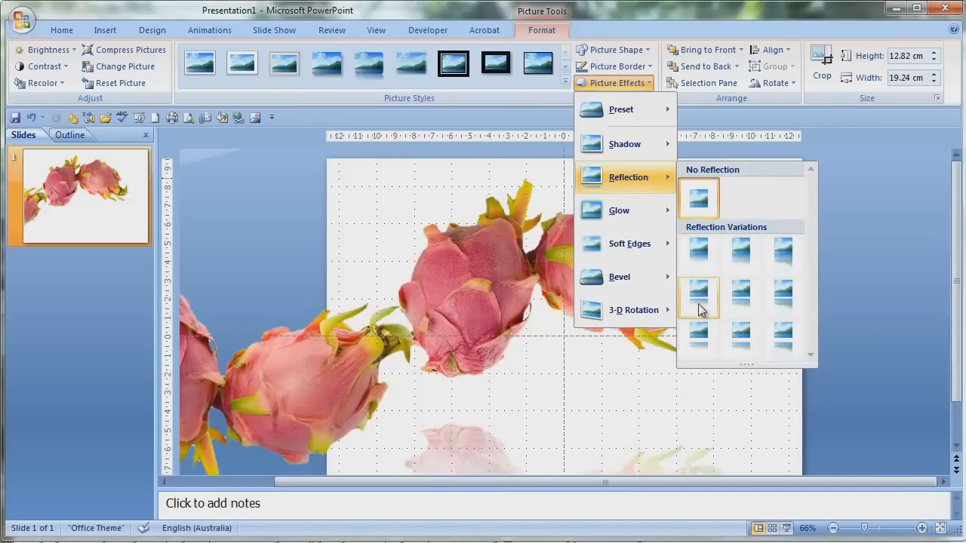
mouse_move(782, 338)
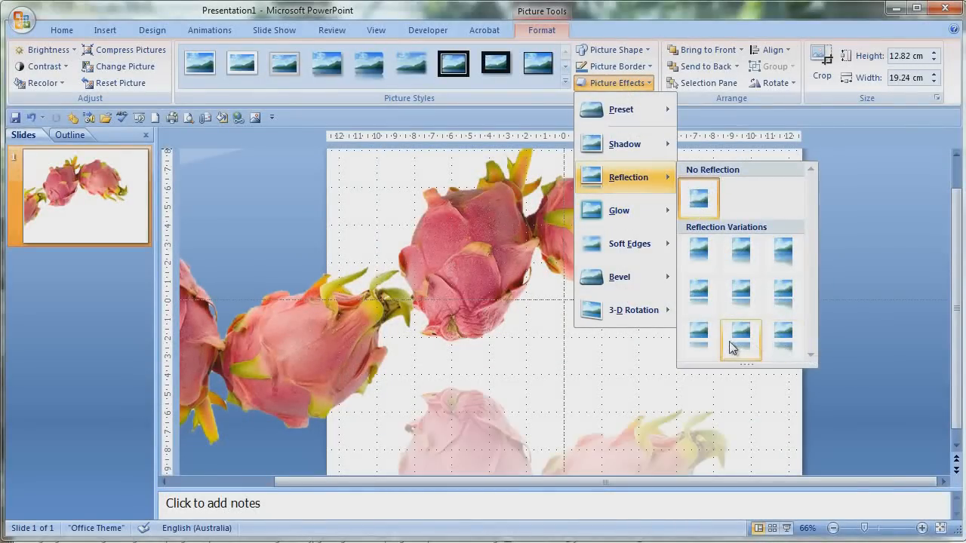
mouse_move(631, 243)
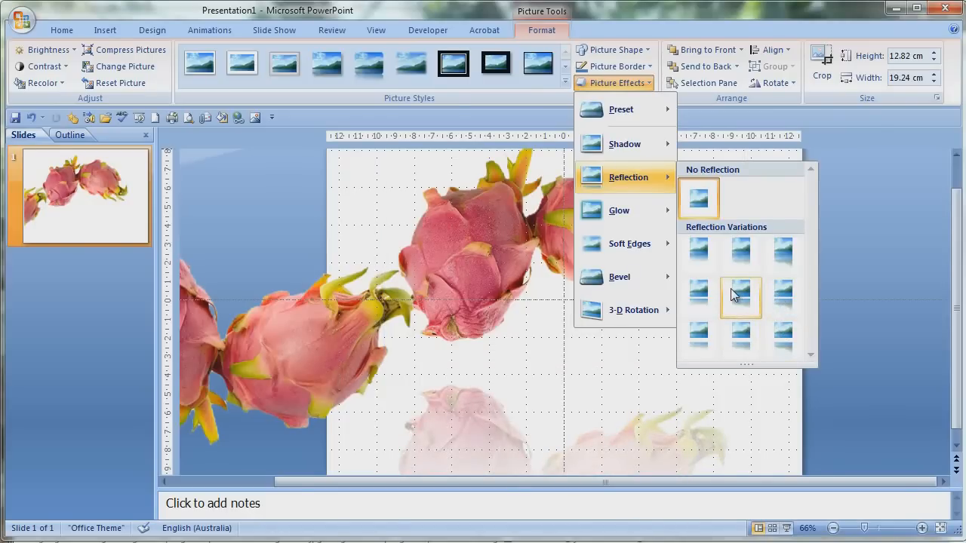
mouse_move(740, 296)
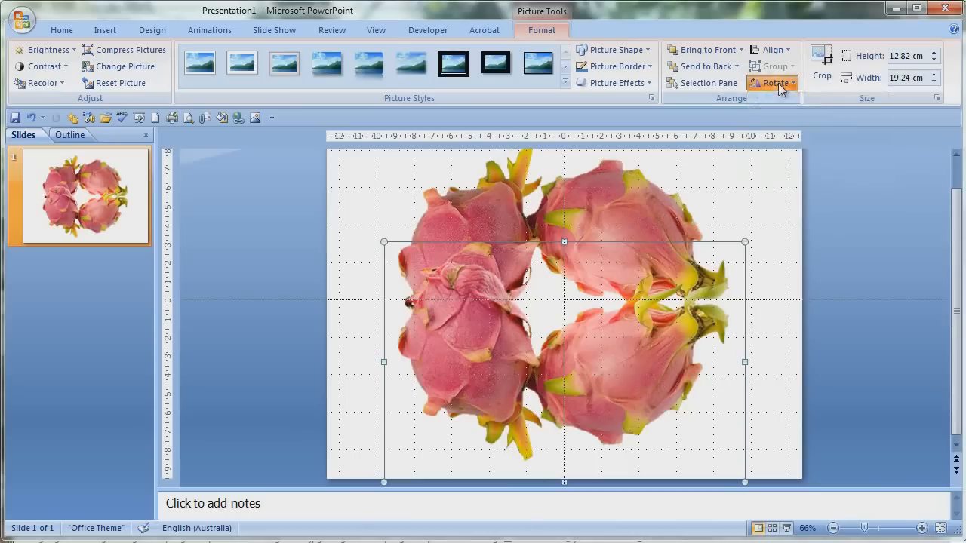
mouse_move(377, 283)
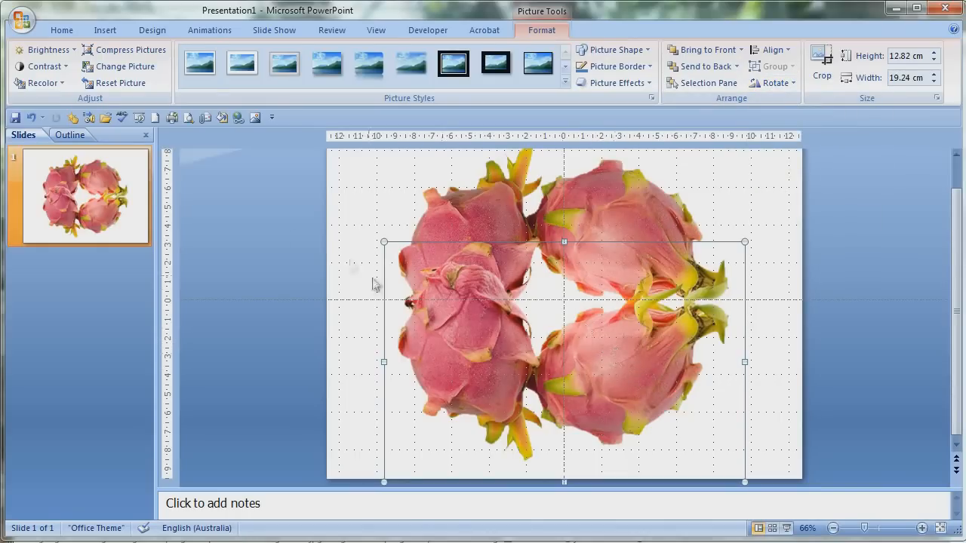
Step: Open the Insert shapes gallery to draw a rectangle over the lower slide
left_click(104, 30)
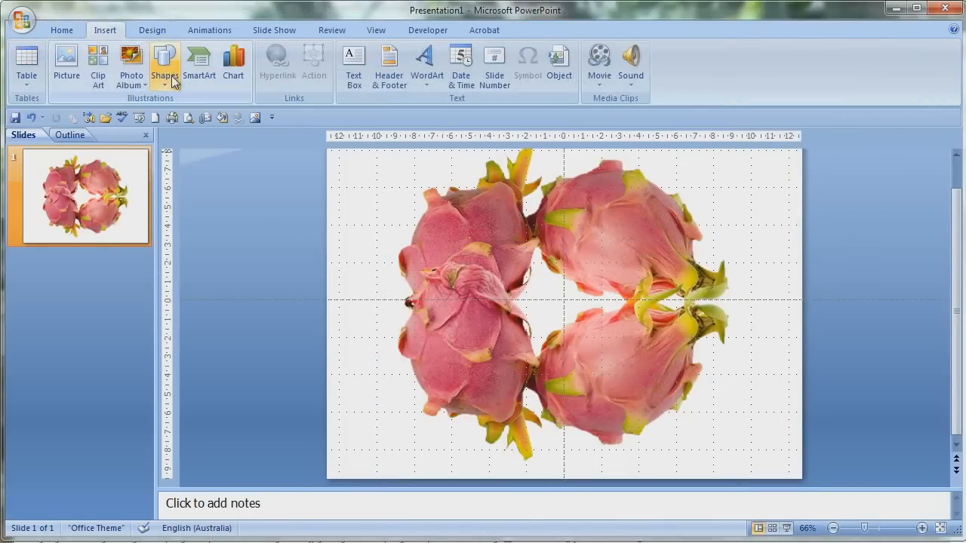
left_click(165, 67)
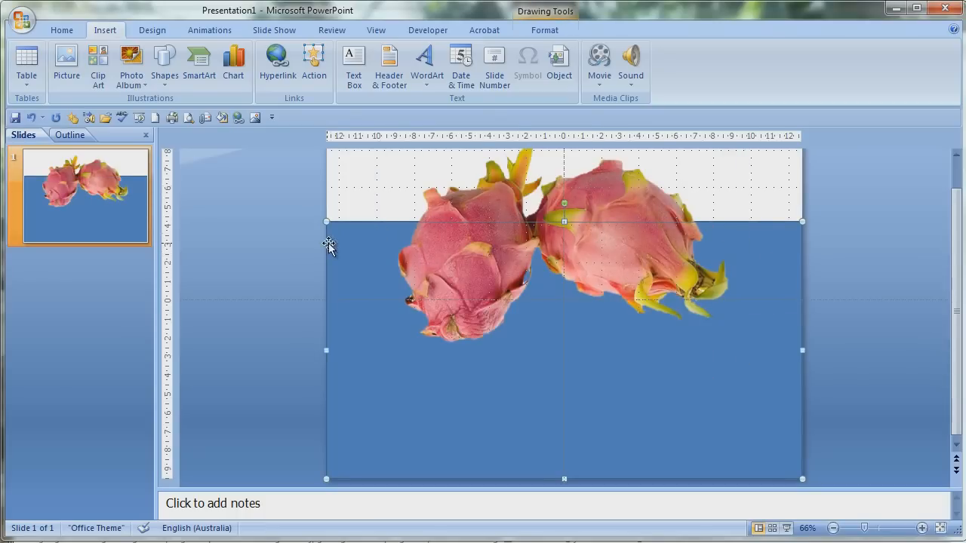
mouse_move(338, 248)
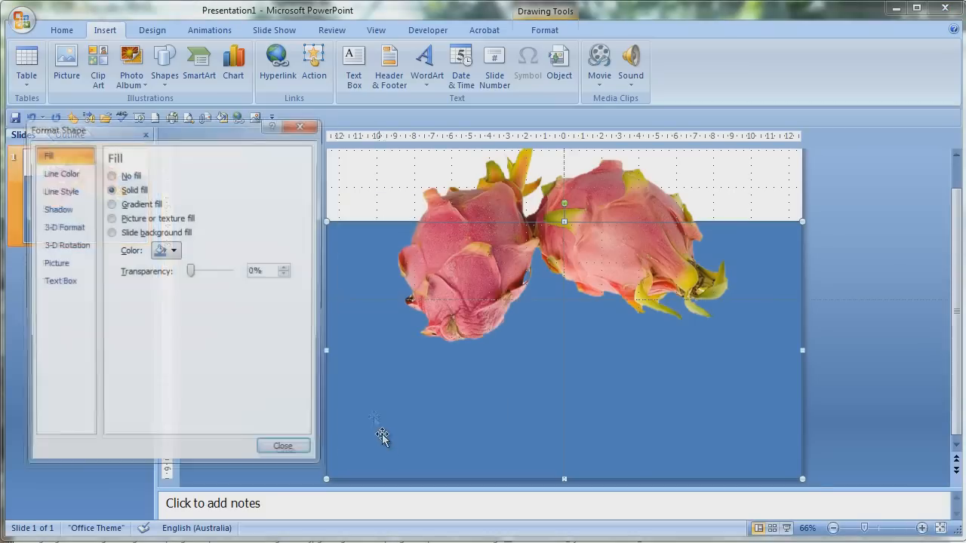
Step: Remove the rectangle's outline and give it a two-stop white gradient fill
left_click(60, 172)
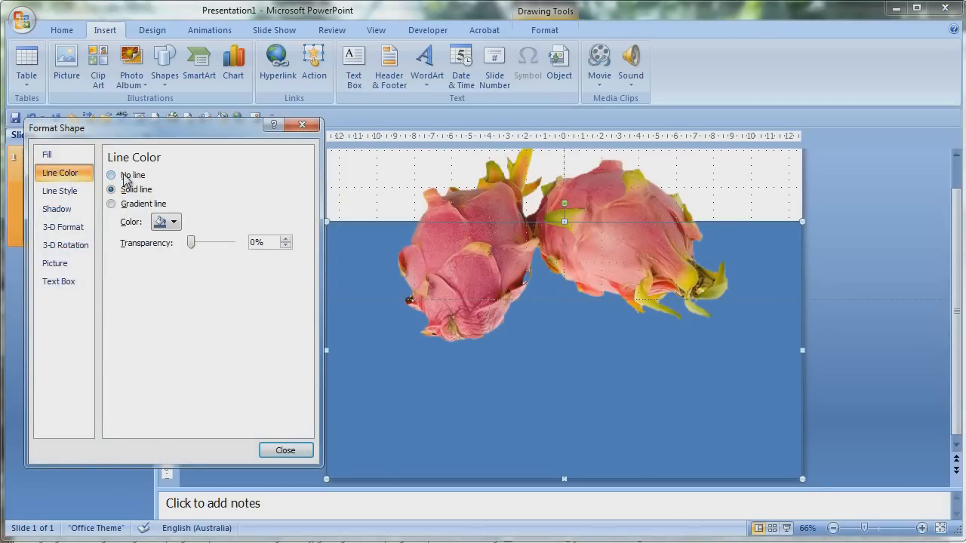
left_click(47, 154)
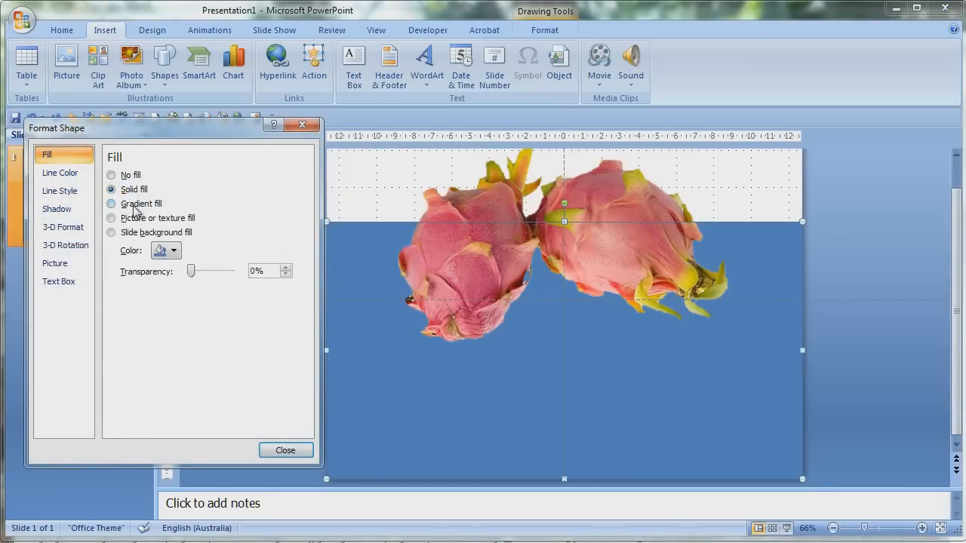
left_click(112, 204)
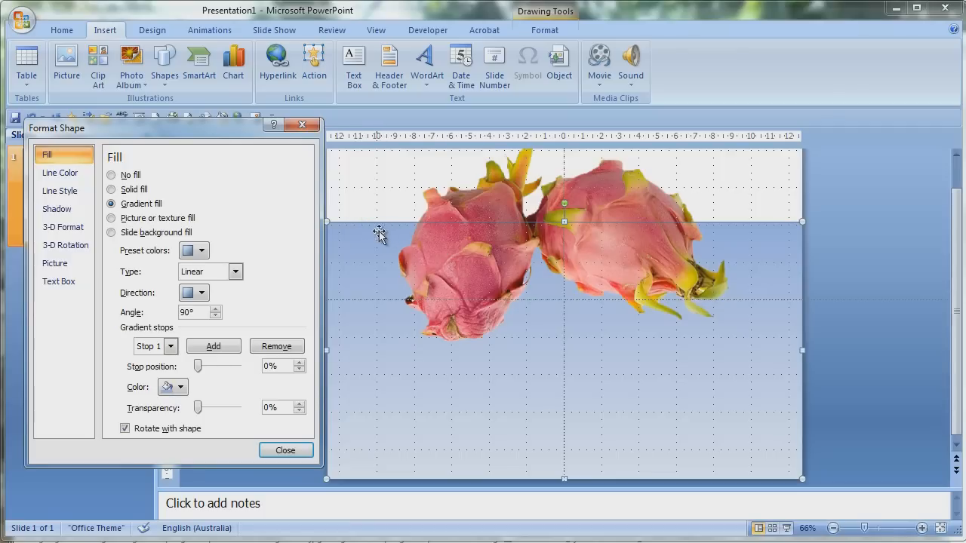
left_click(169, 345)
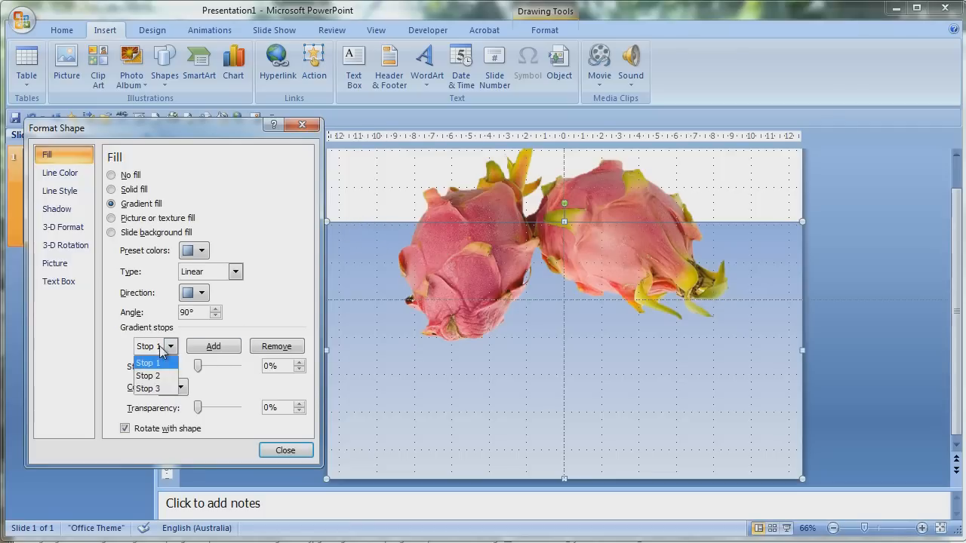
left_click(148, 376)
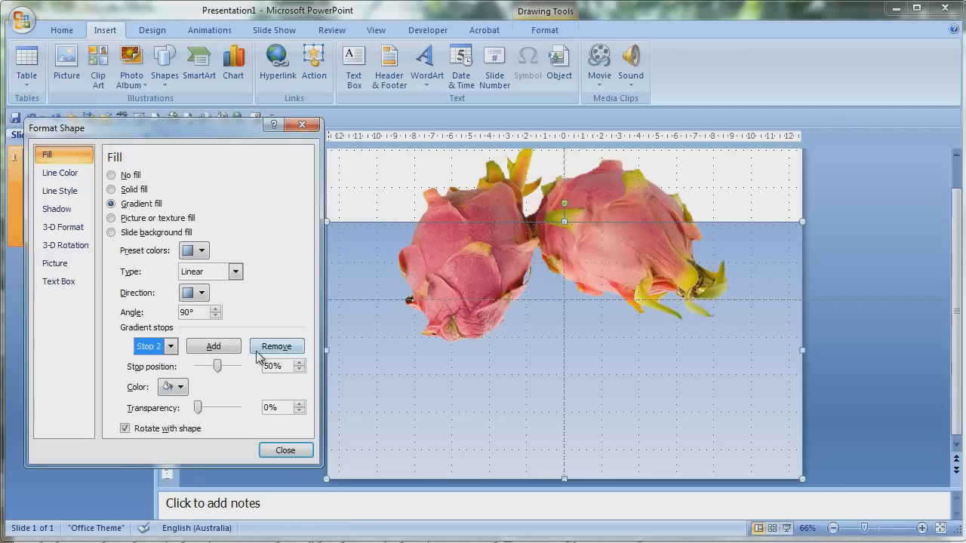
left_click(276, 346)
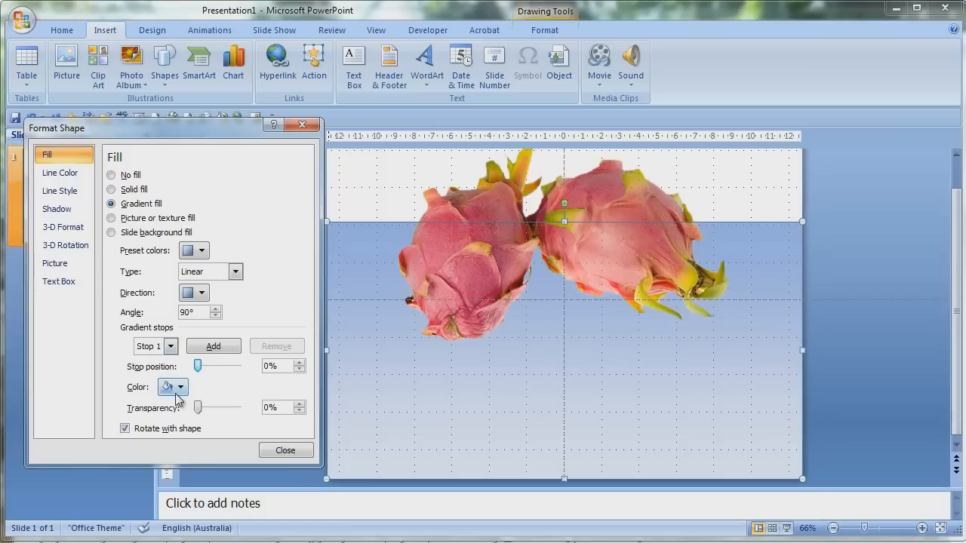
left_click(182, 386)
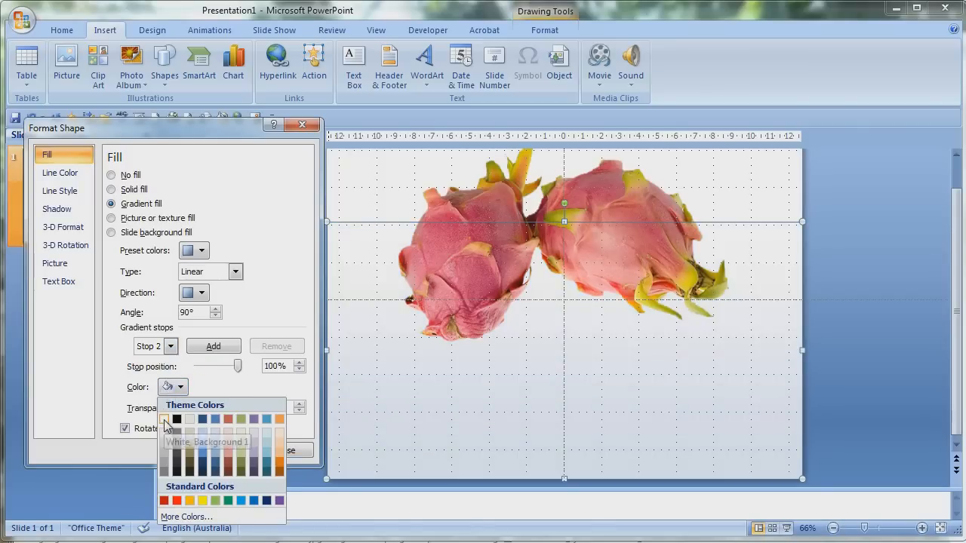
left_click(169, 346)
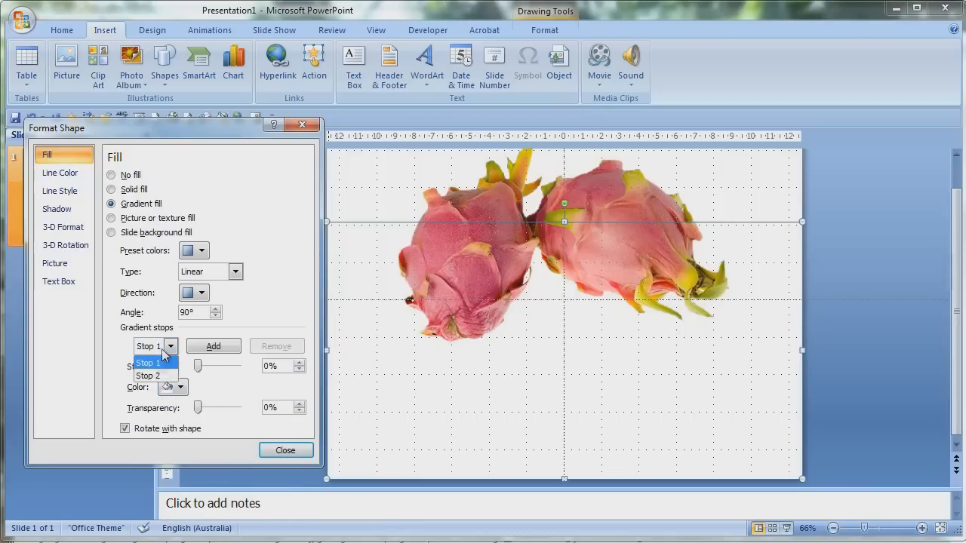
Step: Raise the gradient stop transparency to 50% so the mirrored fruits show as faint reflections
left_click(148, 362)
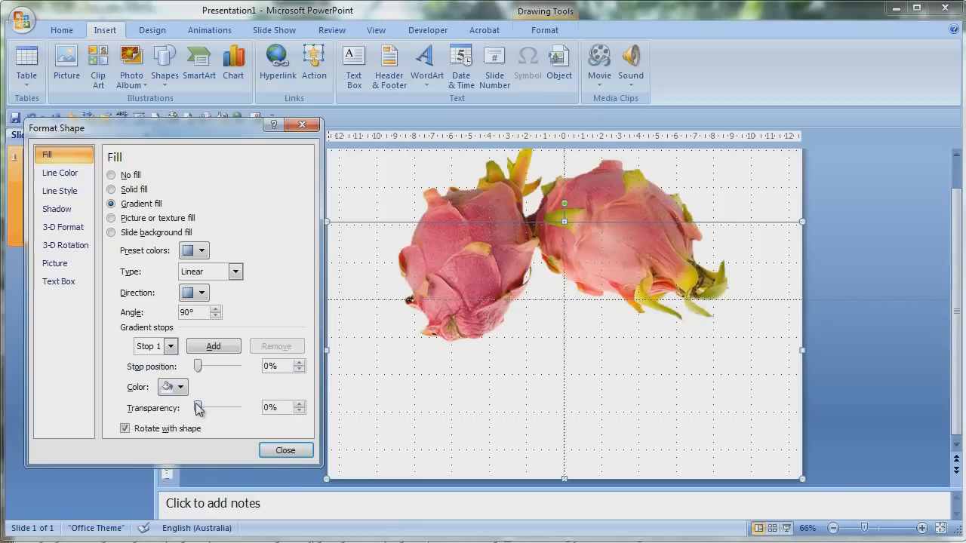
left_click_drag(199, 408, 210, 408)
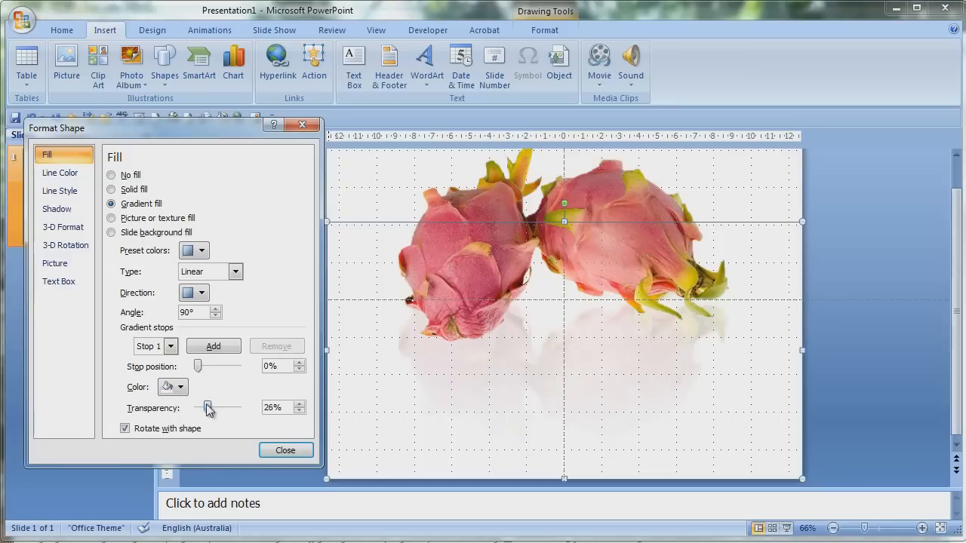
left_click_drag(206, 408, 219, 408)
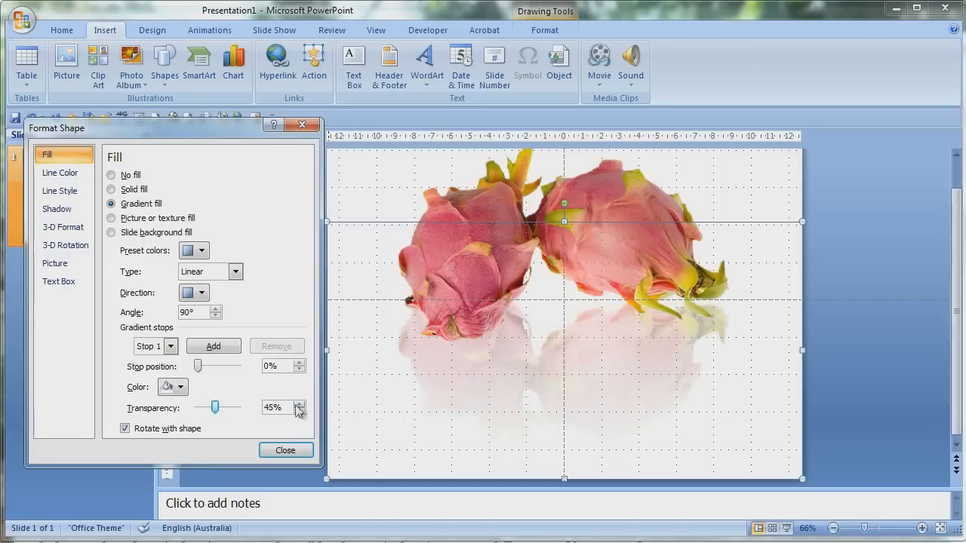
left_click(299, 405)
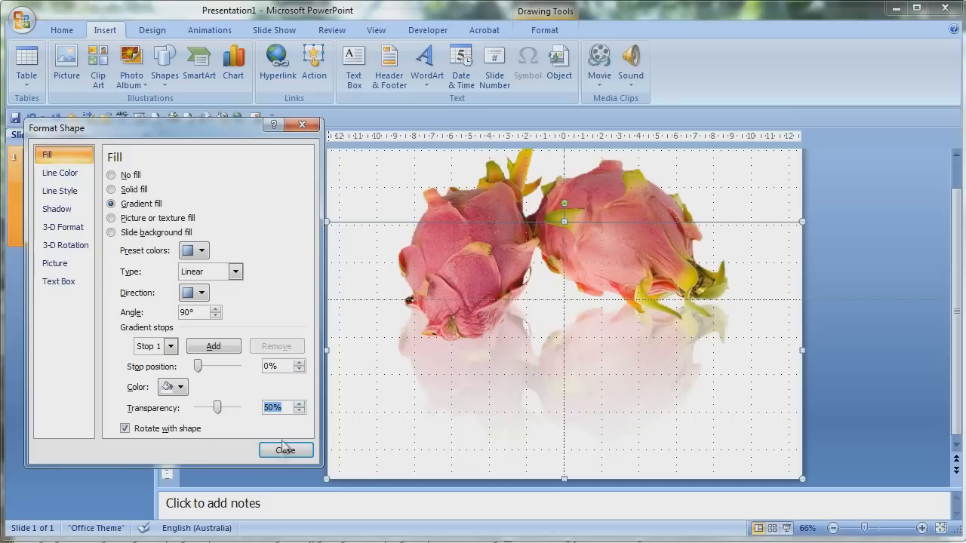
mouse_move(449, 193)
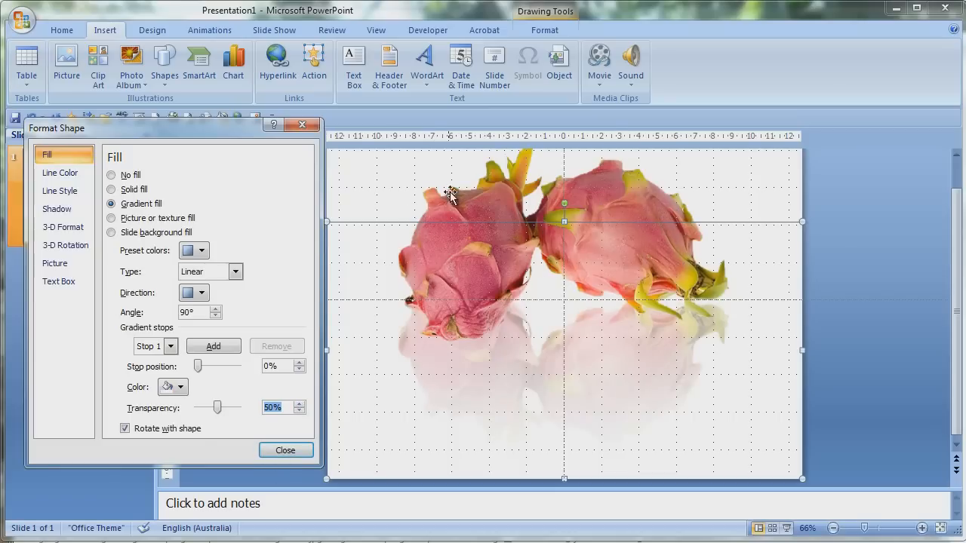
left_click(111, 175)
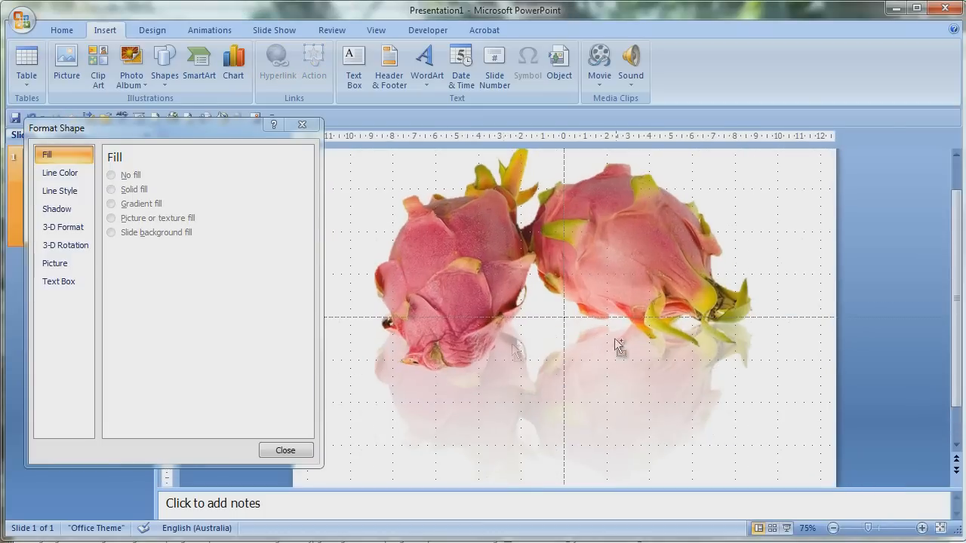
Step: Draw two overlapping ovals across the lower half of the fruits, one tilted
left_click(285, 449)
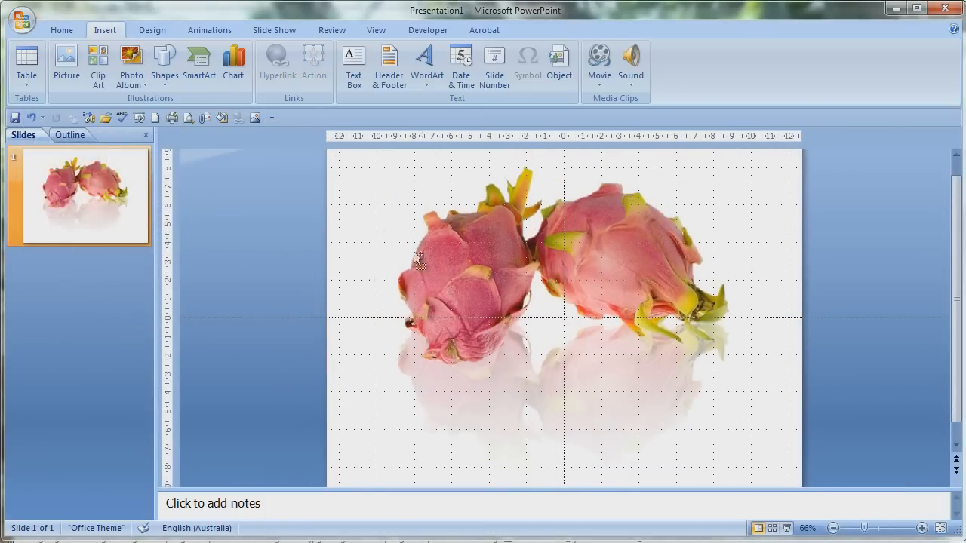
mouse_move(163, 63)
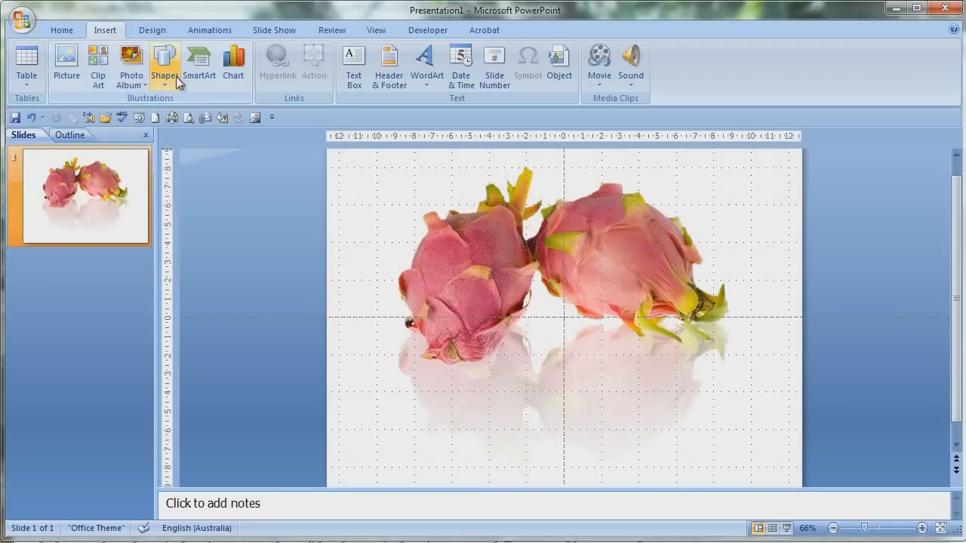
left_click(163, 64)
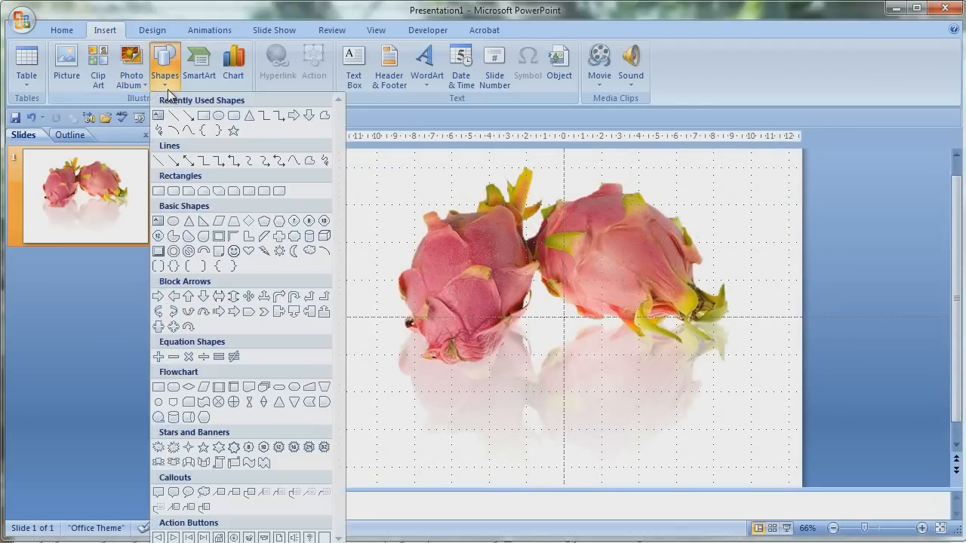
mouse_move(217, 115)
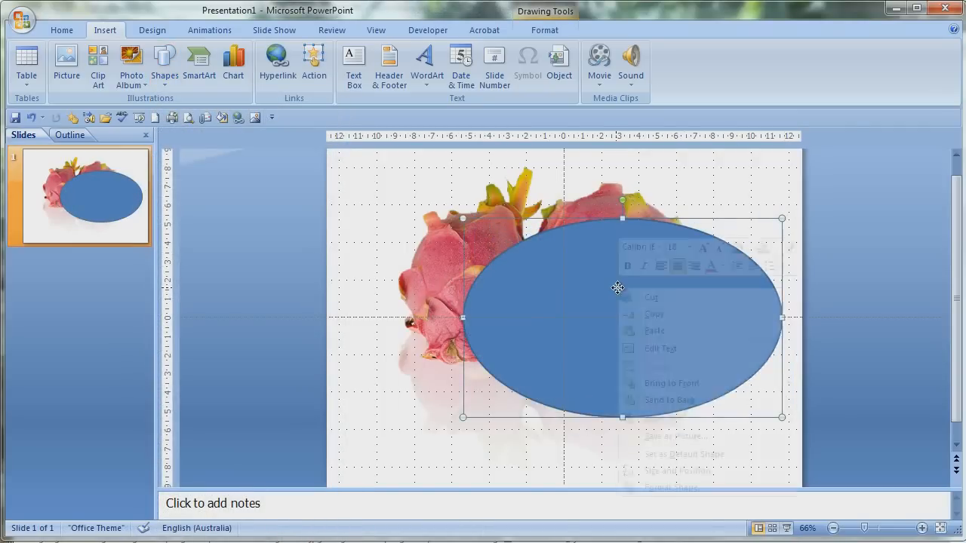
left_click(713, 320)
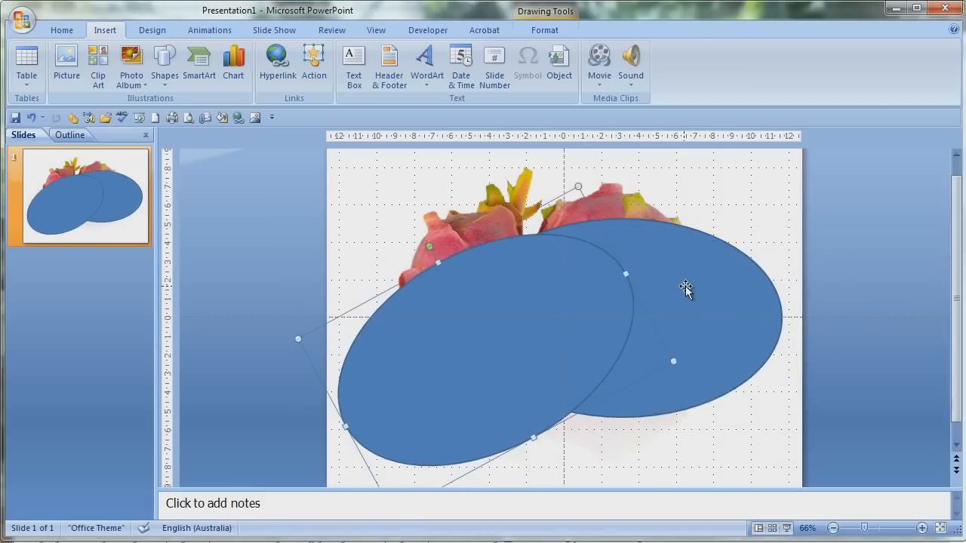
right_click(686, 290)
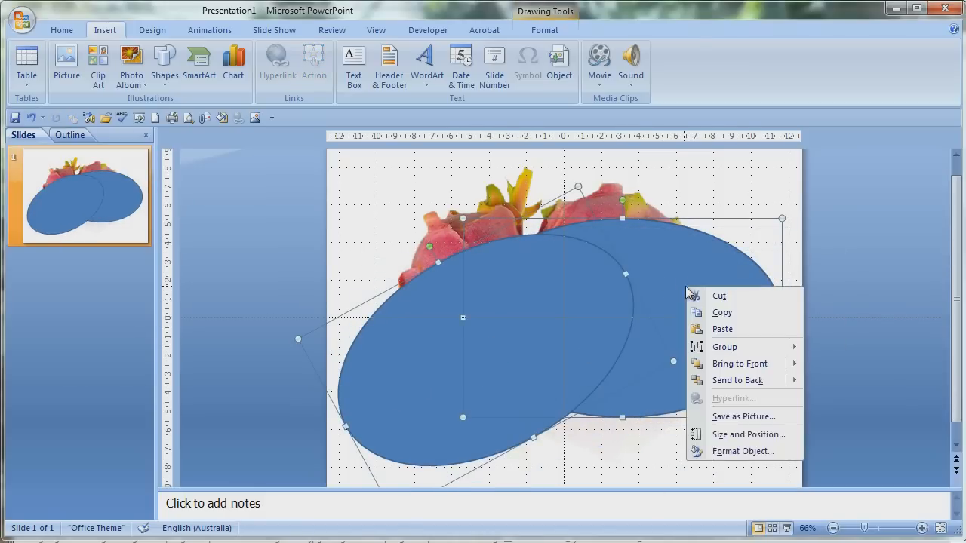
Step: Fill both ovals solid black and remove their outlines
left_click(743, 450)
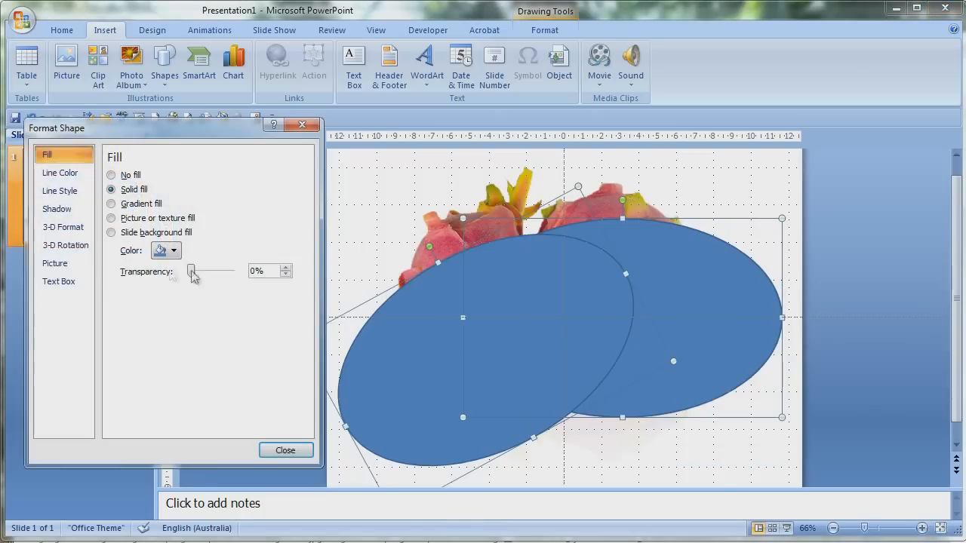
left_click(164, 250)
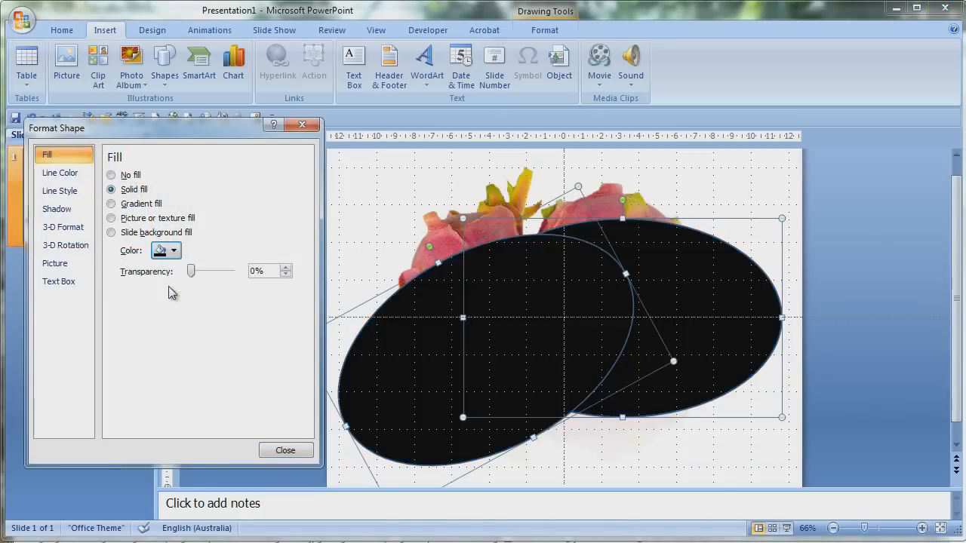
left_click(60, 172)
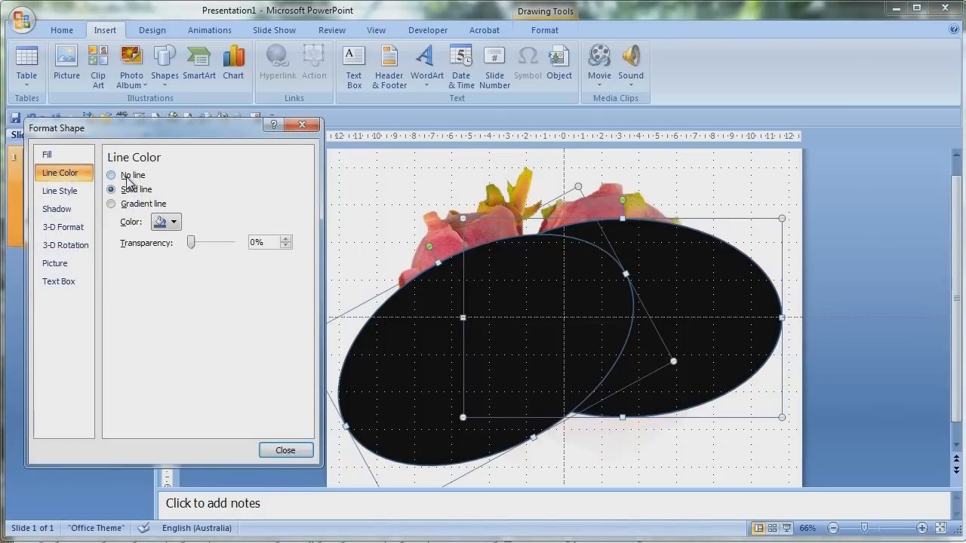
left_click(285, 449)
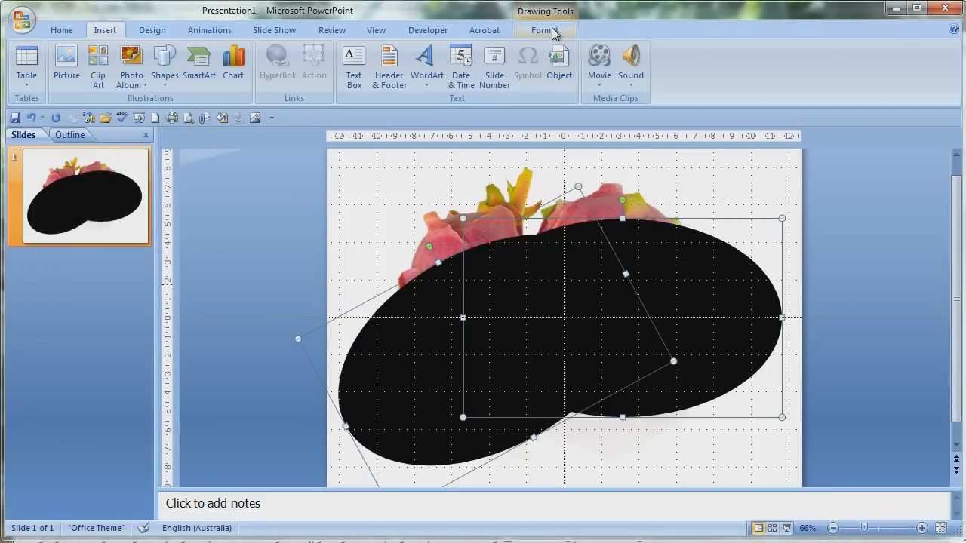
Step: Apply 50 Point soft edges to the black ovals so they read as shadows
left_click(377, 83)
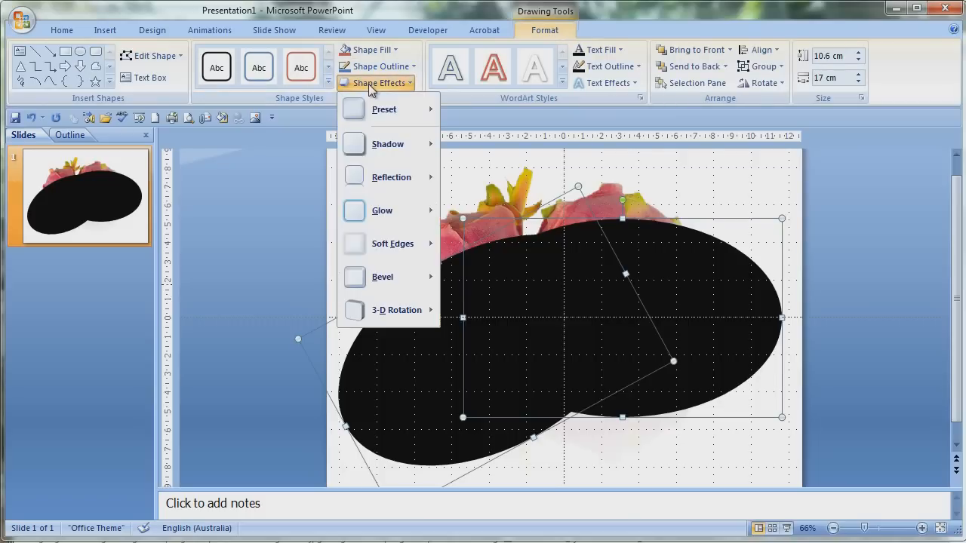
mouse_move(392, 243)
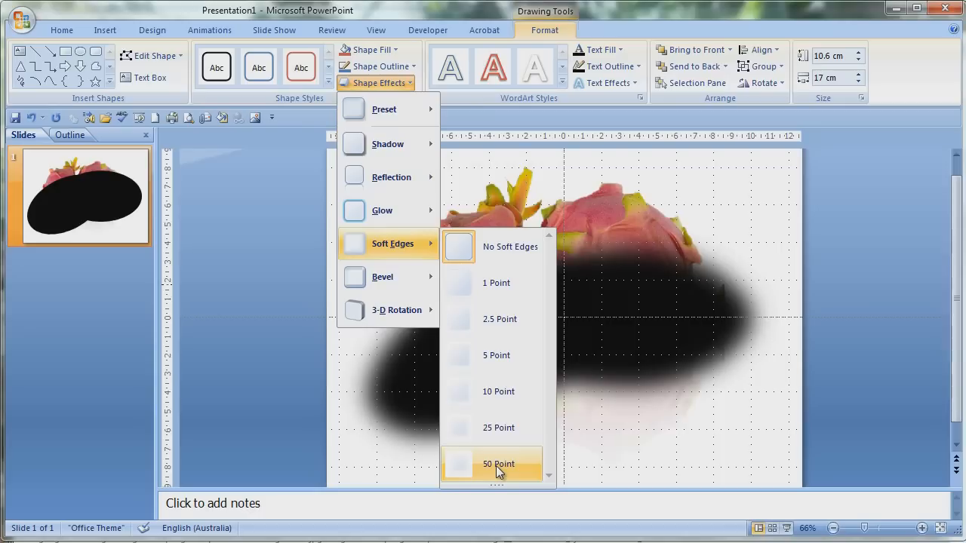
left_click(498, 465)
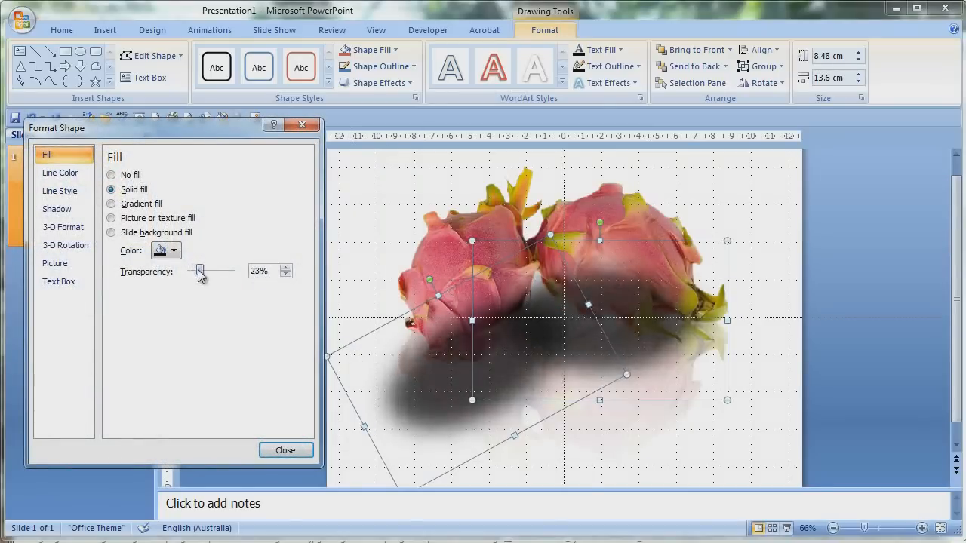
Step: Lighten the fruits' soft black shadow to about 33% fill transparency
left_click_drag(199, 272, 203, 271)
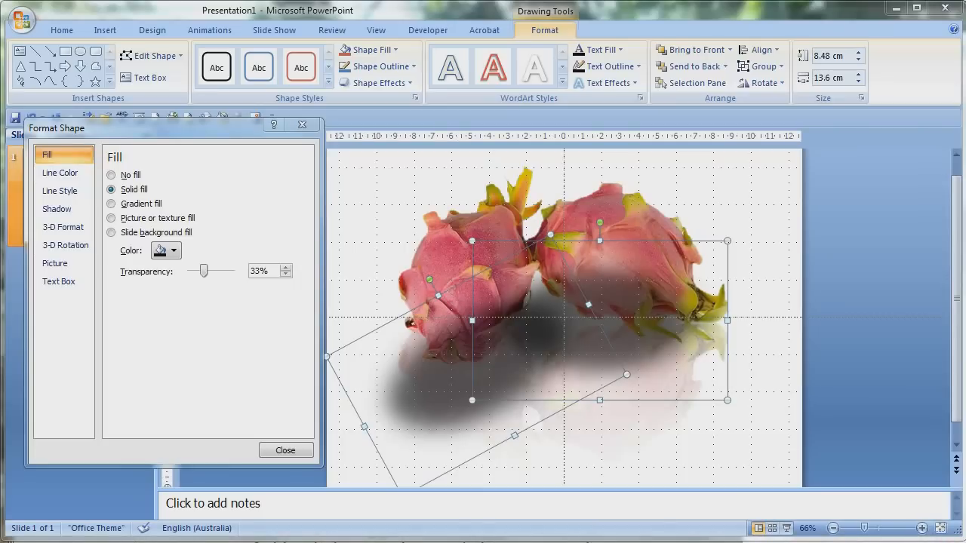
left_click_drag(204, 272, 208, 272)
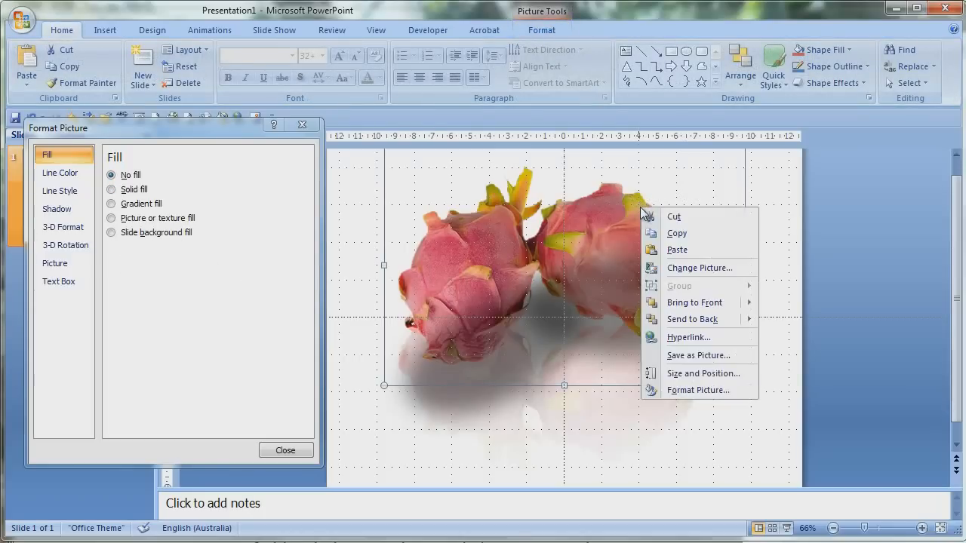
Step: Bring the dragon fruit picture in front of the shadow and check the reflection rectangle's 50% fill
left_click(701, 304)
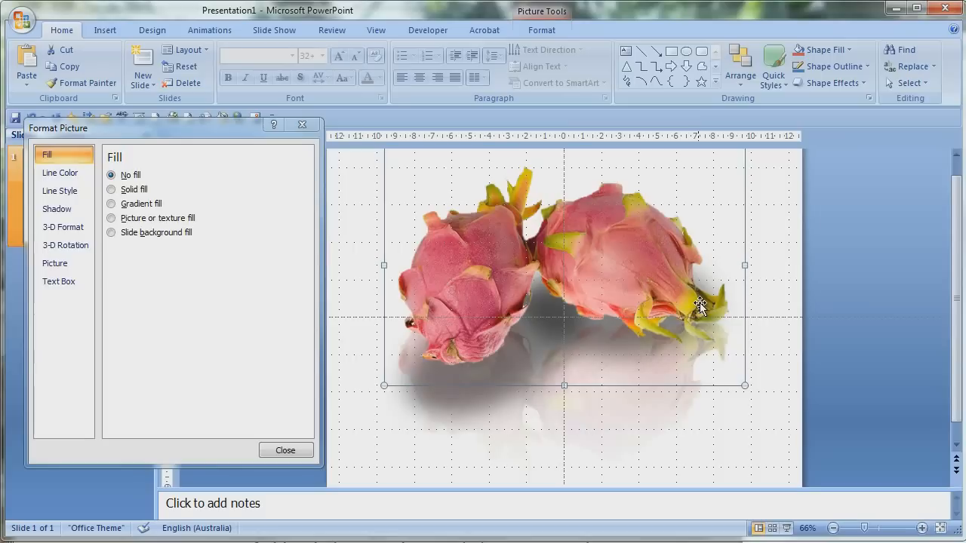
left_click(111, 188)
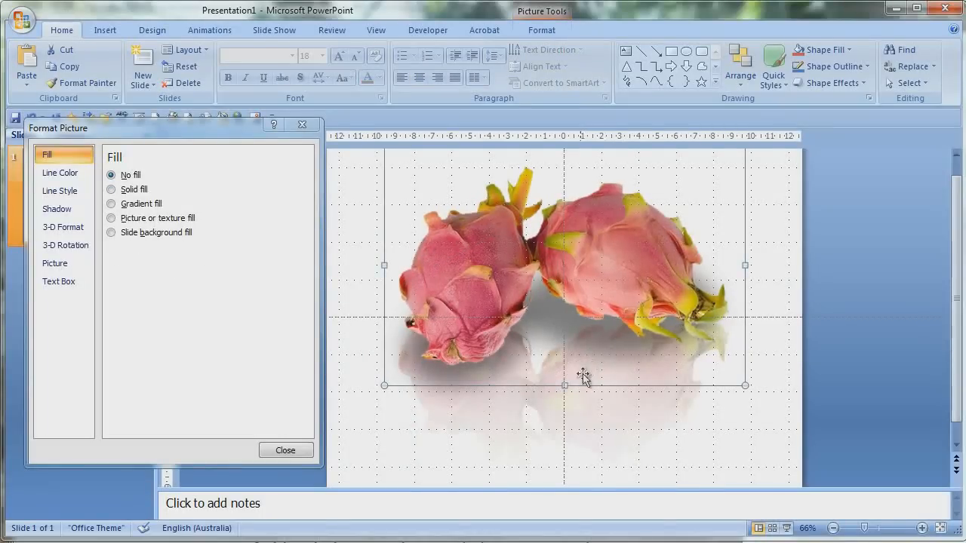
left_click(112, 190)
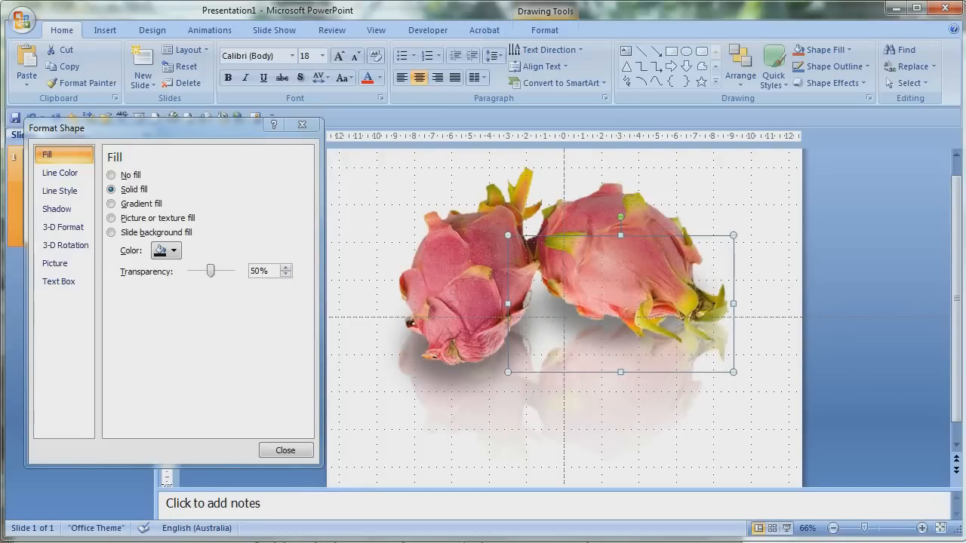
mouse_move(863, 351)
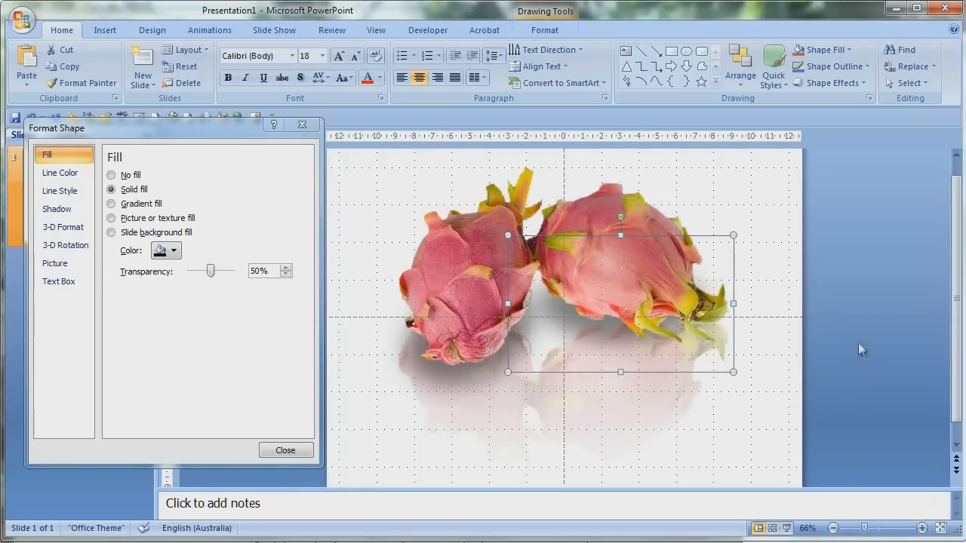